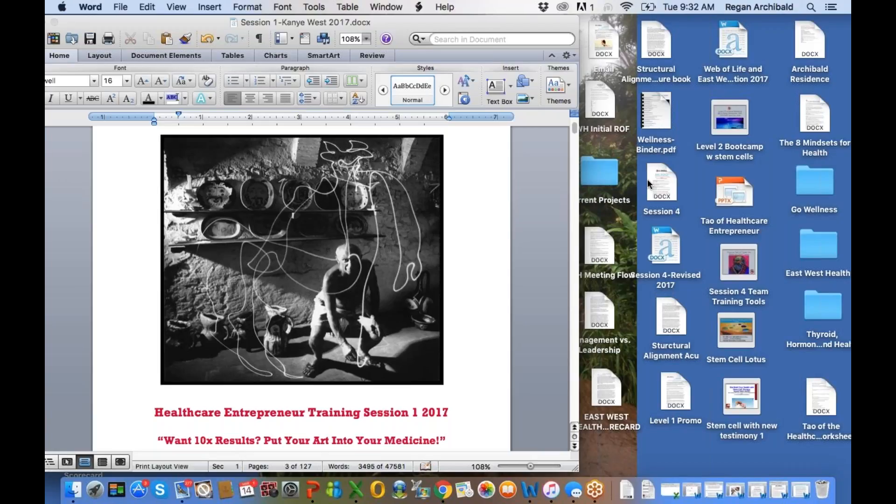
mouse_move(738, 114)
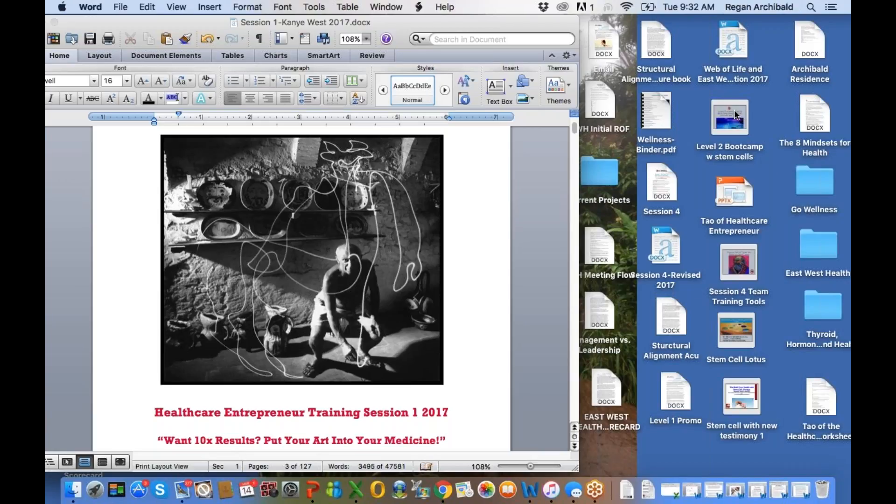
mouse_move(843, 104)
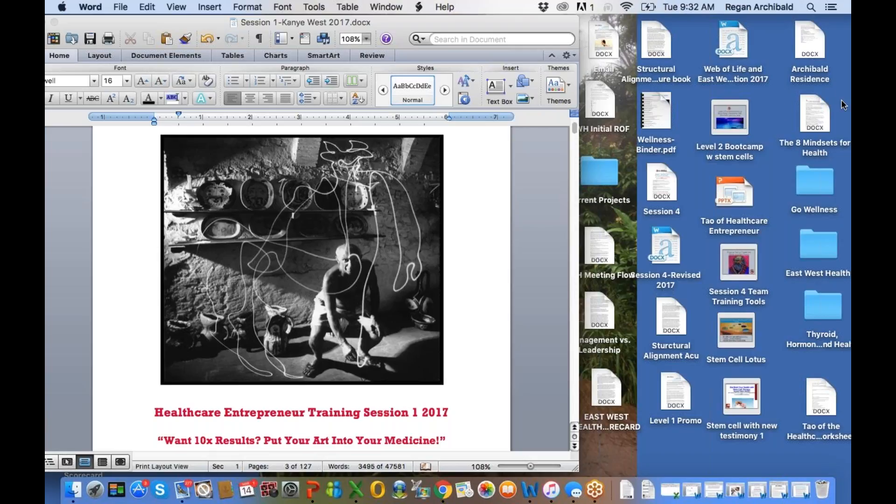
mouse_move(833, 124)
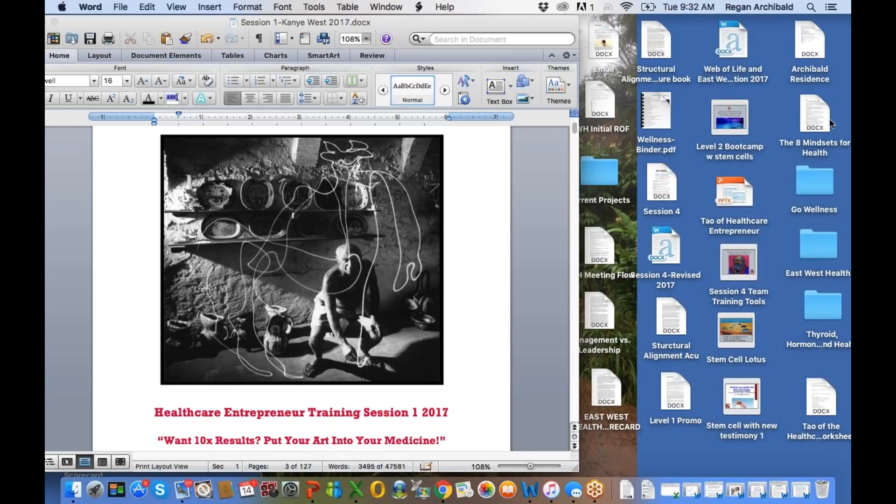
mouse_move(831, 86)
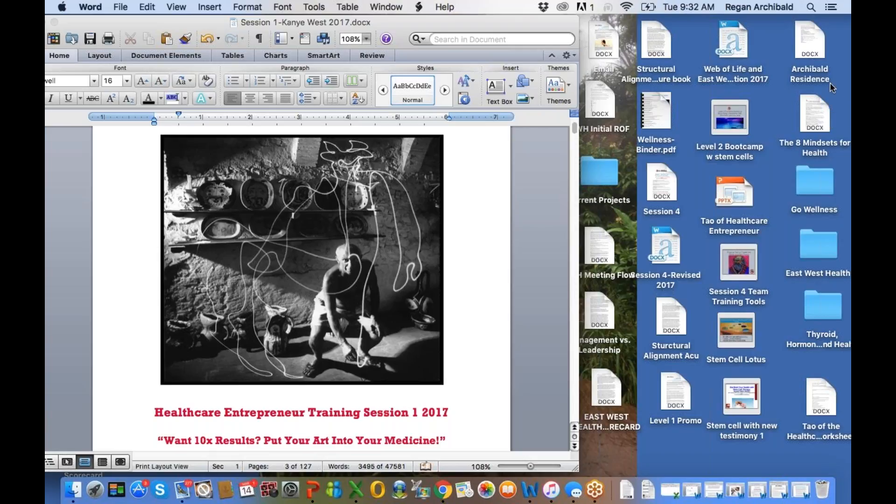
mouse_move(842, 119)
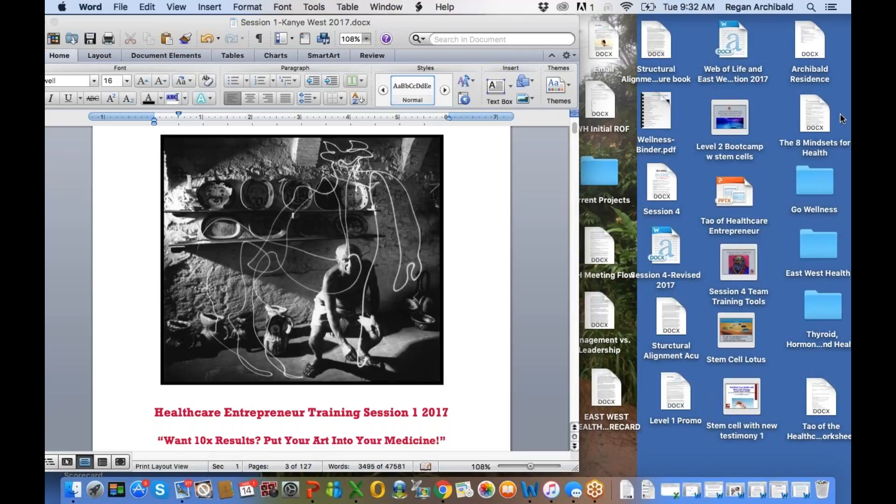
mouse_move(835, 77)
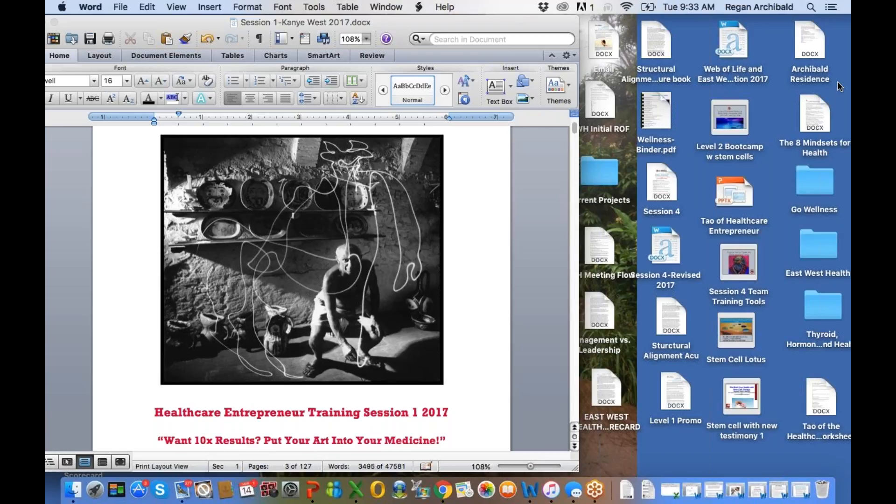
mouse_move(696, 41)
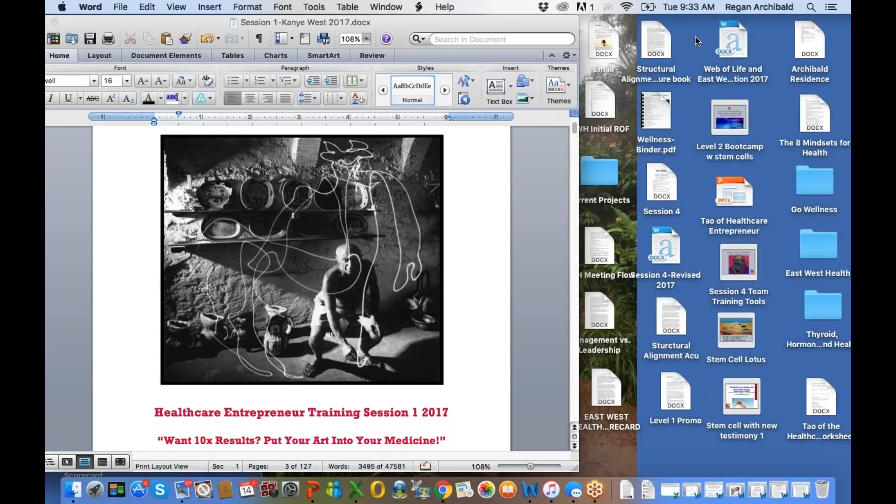
mouse_move(150, 29)
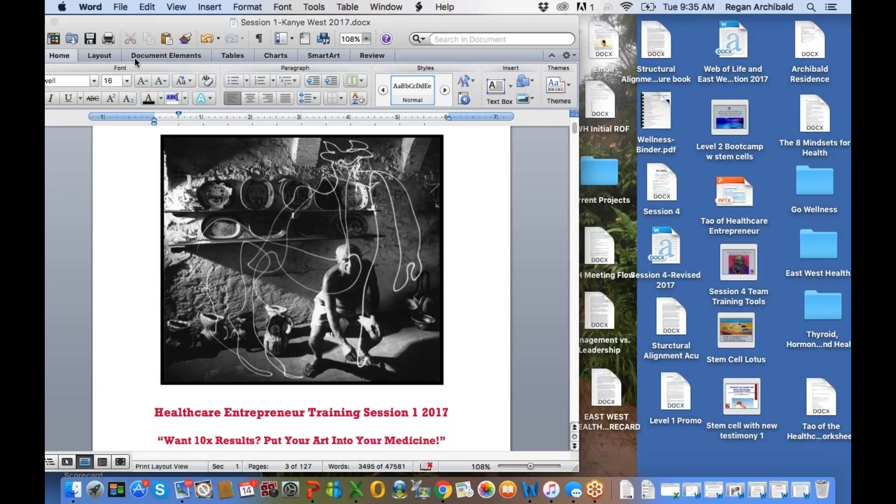
Scroll past page 3's opening essay until the top of page 4 appears
click(194, 207)
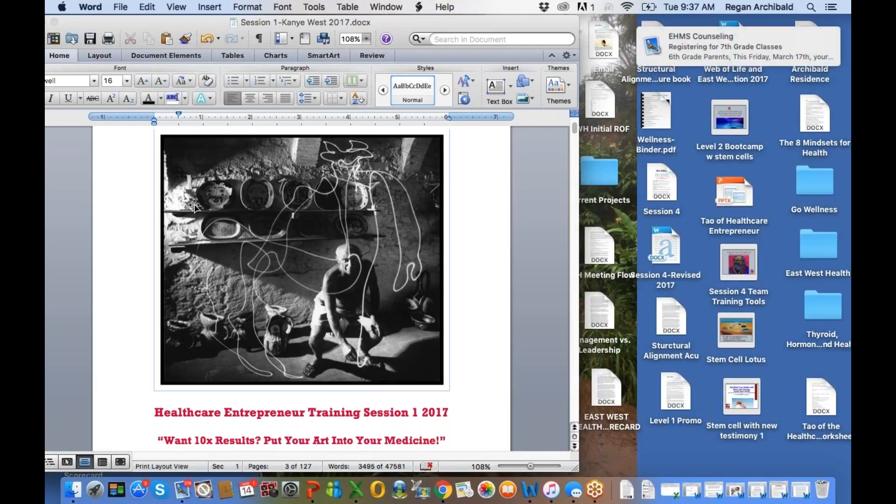
scroll(down, 3)
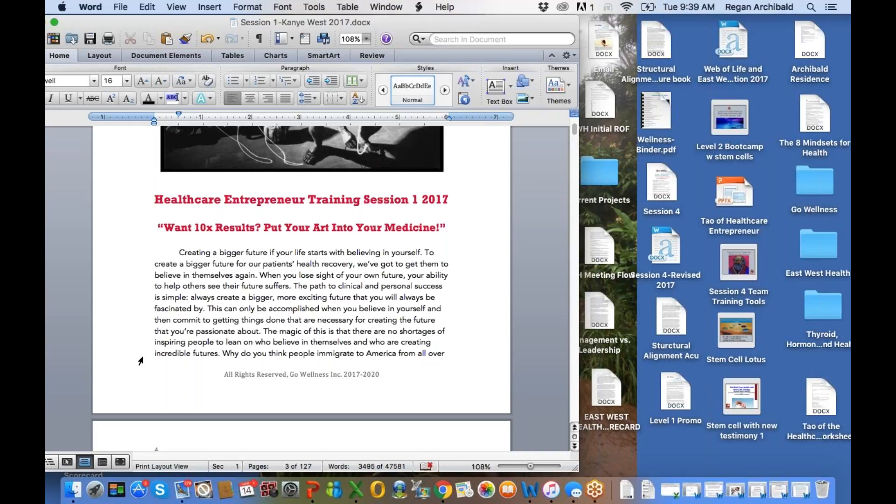
scroll(down, 3)
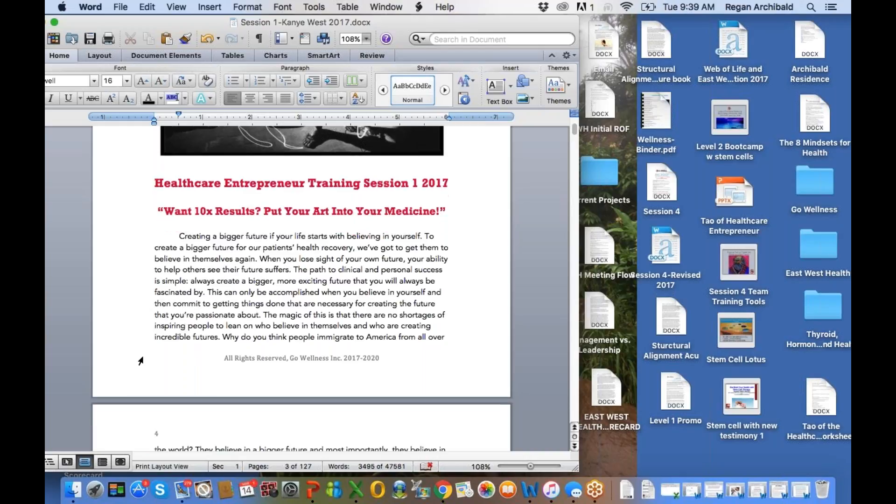
scroll(down, 3)
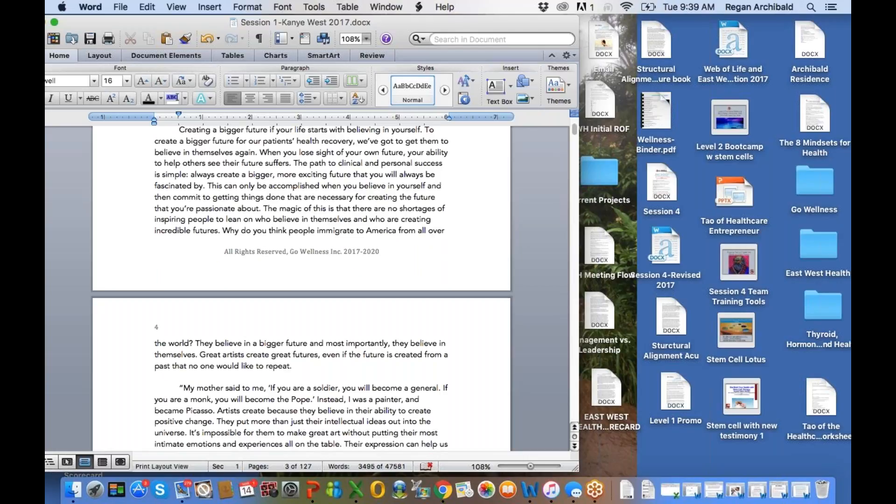
Scroll slightly so page 4's first paragraphs, including the Kanye West passage, fill the window
scroll(down, 3)
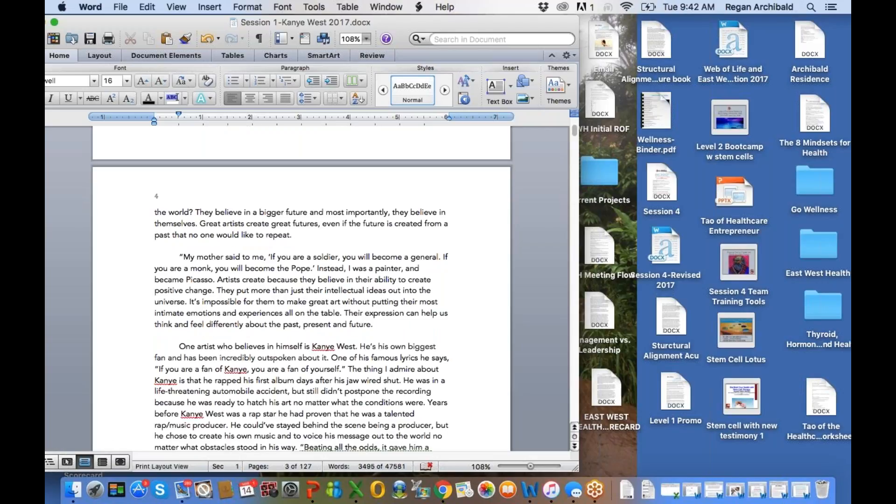
Scroll past the investing-in-yourself paragraph and page 4's copyright footer to page 5's top
scroll(down, 3)
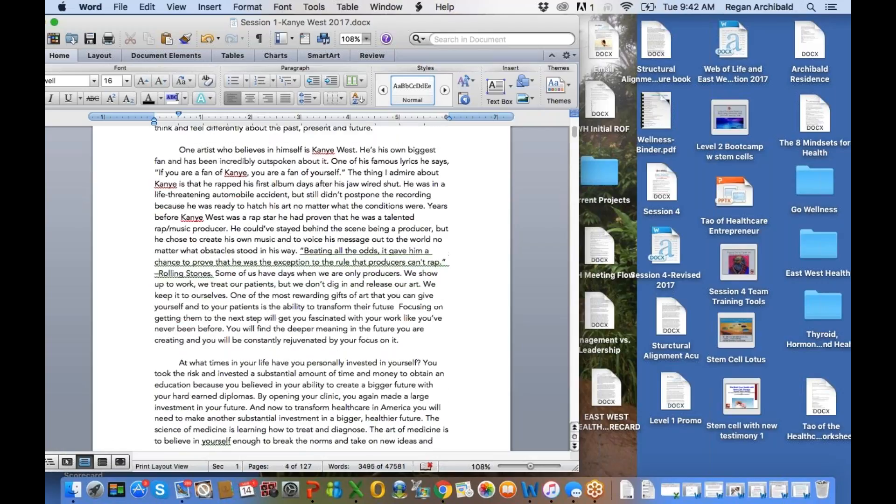
scroll(down, 3)
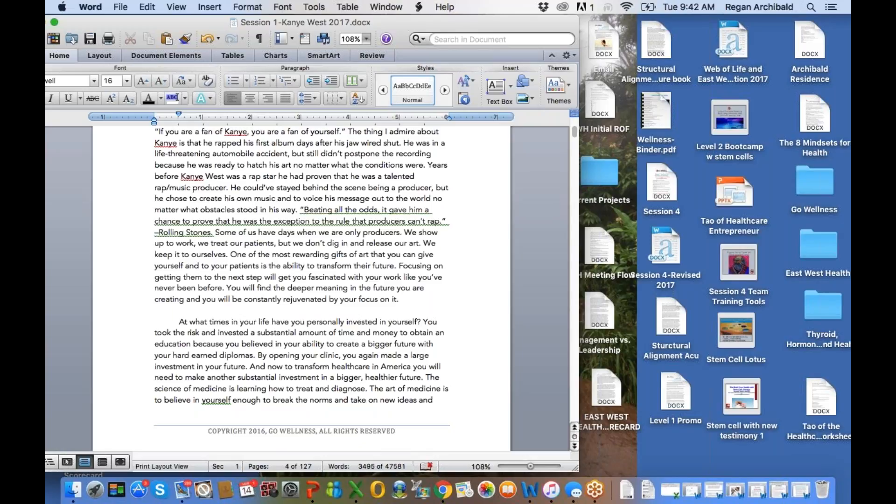
scroll(down, 3)
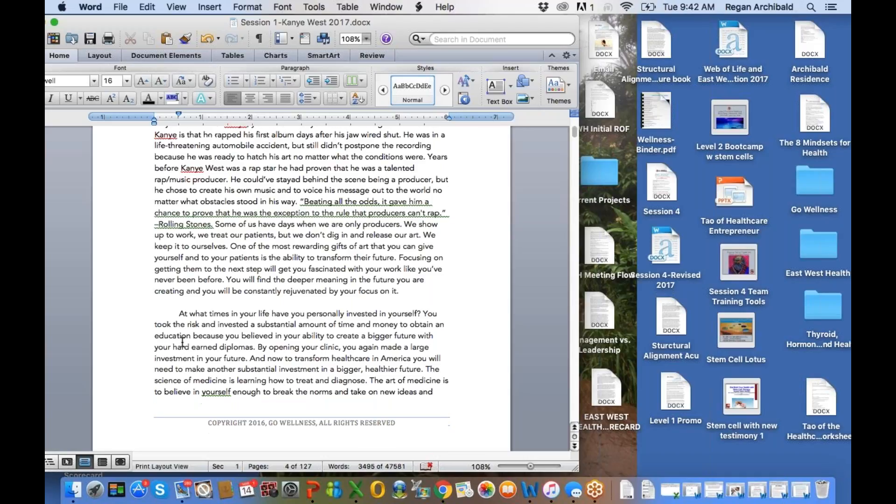
scroll(down, 3)
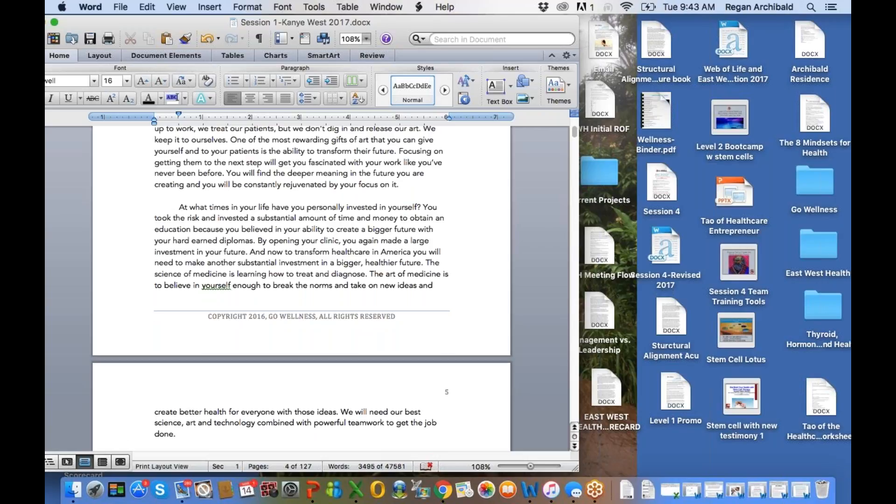
scroll(down, 3)
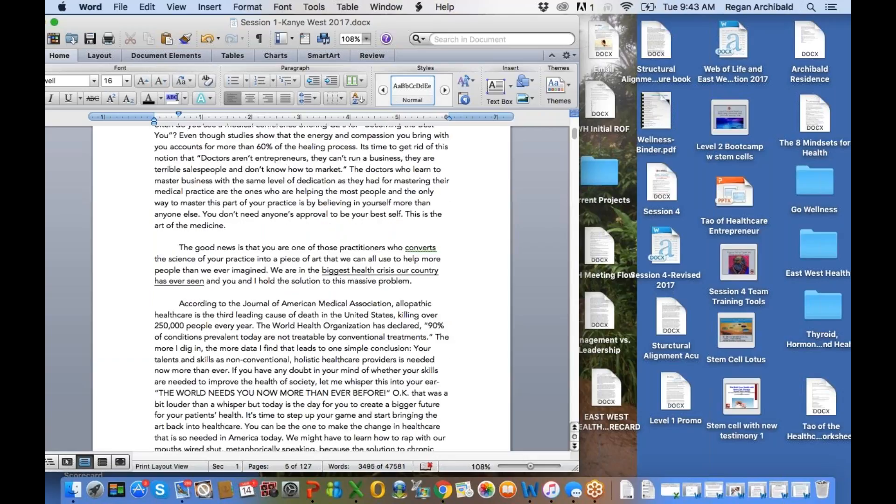
scroll(down, 3)
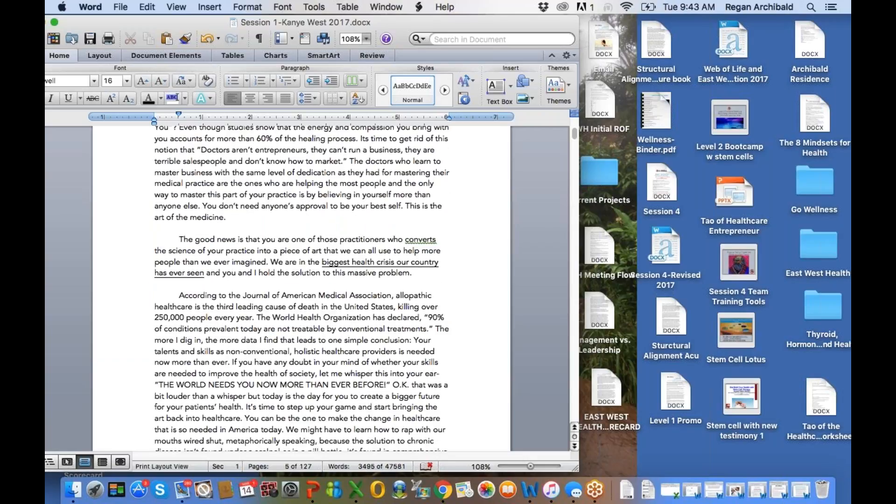
scroll(down, 3)
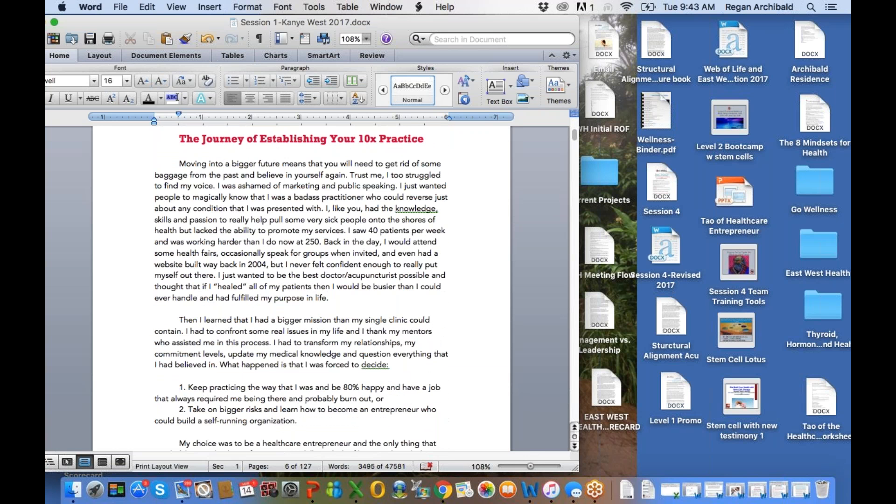
scroll(down, 3)
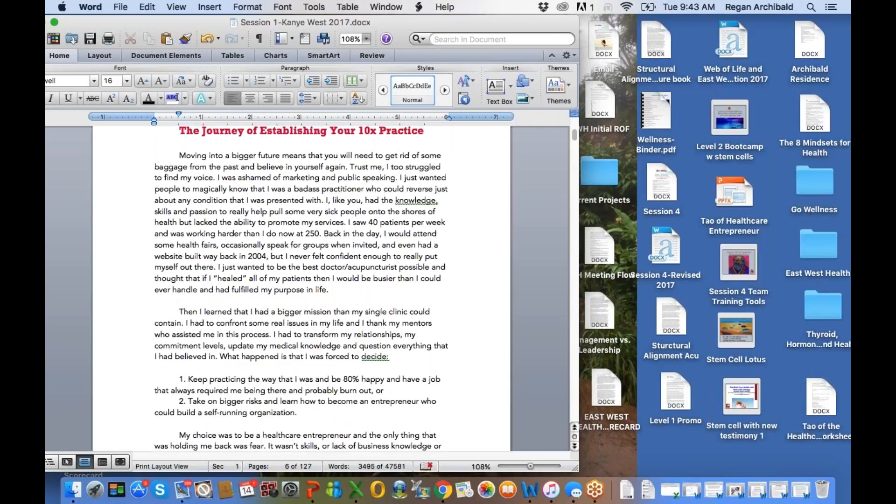
scroll(down, 3)
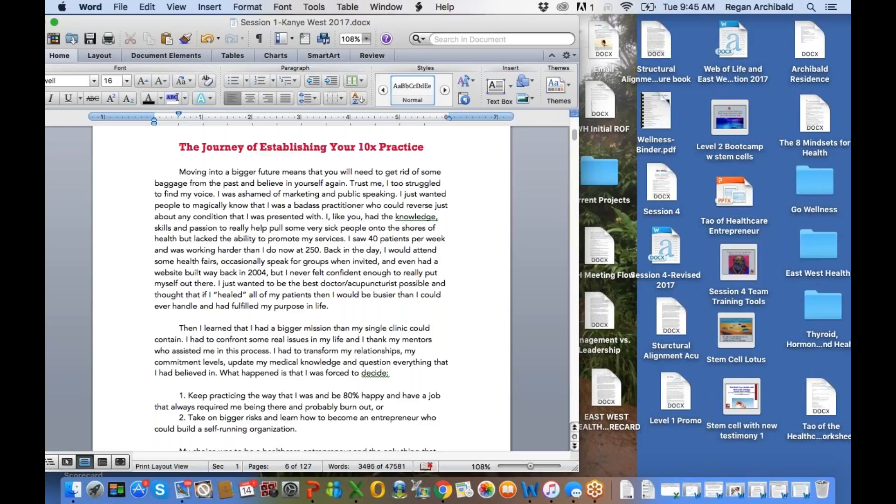
mouse_move(239, 336)
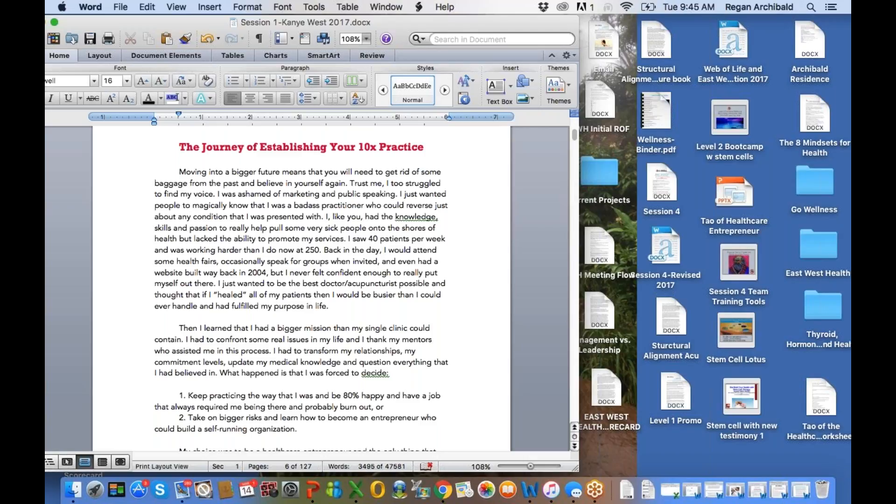
mouse_move(804, 124)
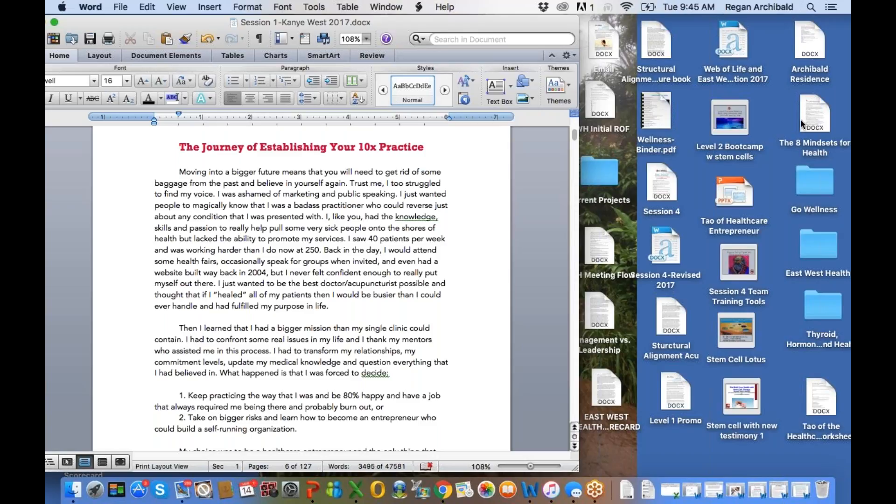
mouse_move(702, 143)
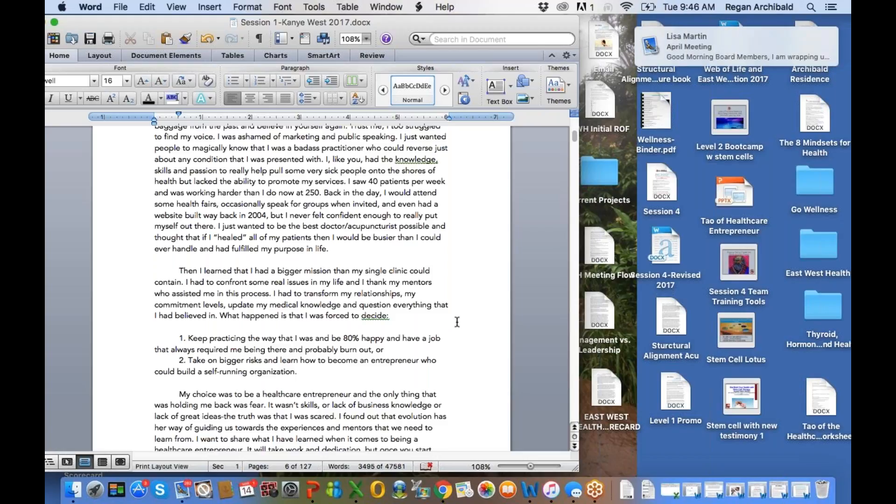
Scroll down to the Personal Mindsets Check-in true-or-false statements spanning pages 8 and 9
scroll(down, 3)
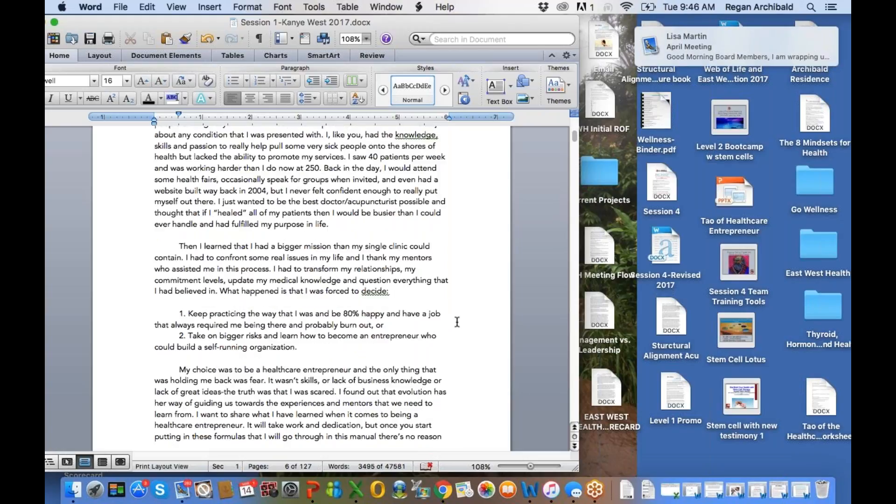
scroll(down, 3)
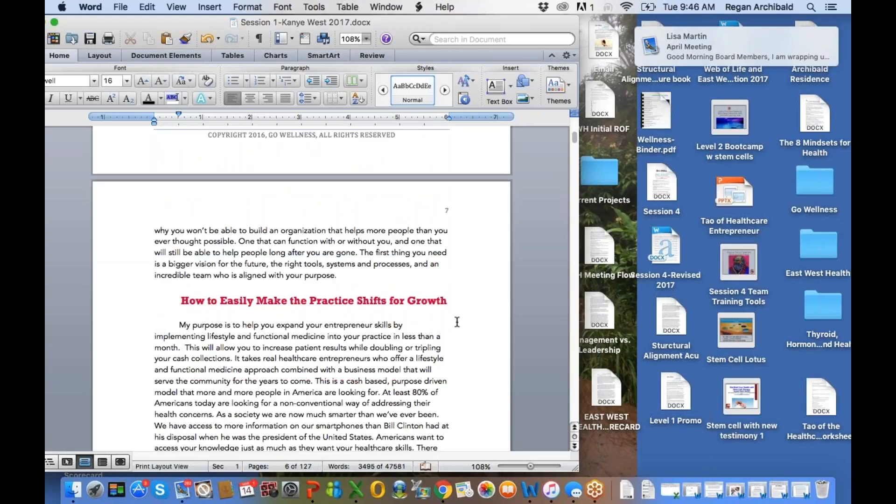
scroll(down, 3)
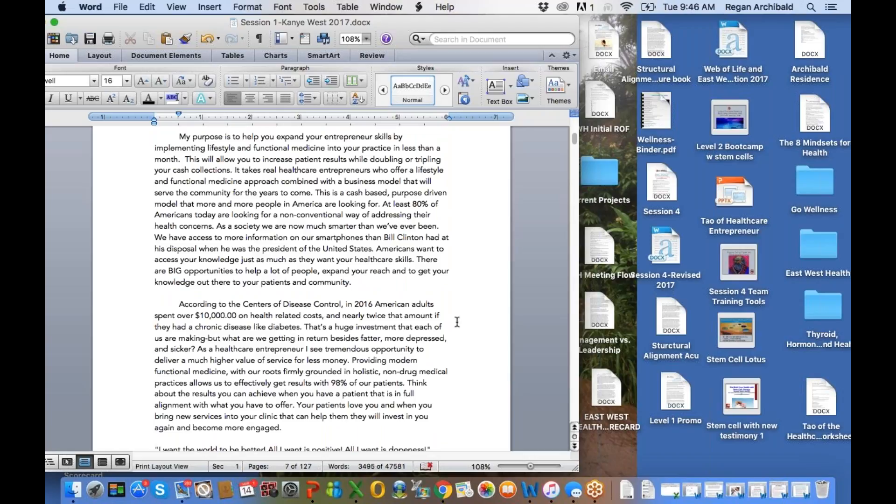
scroll(down, 3)
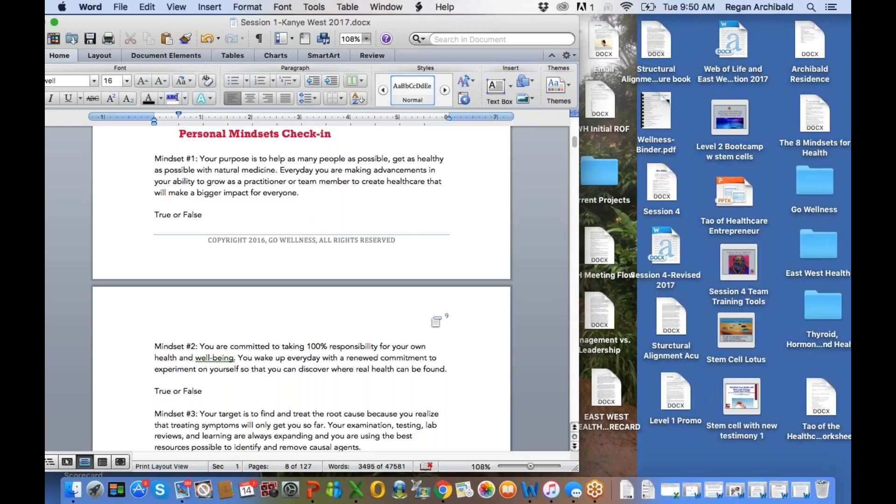
Scroll page 9 to show Mindsets #3 through #5 and the opening of Mindset #6
scroll(down, 3)
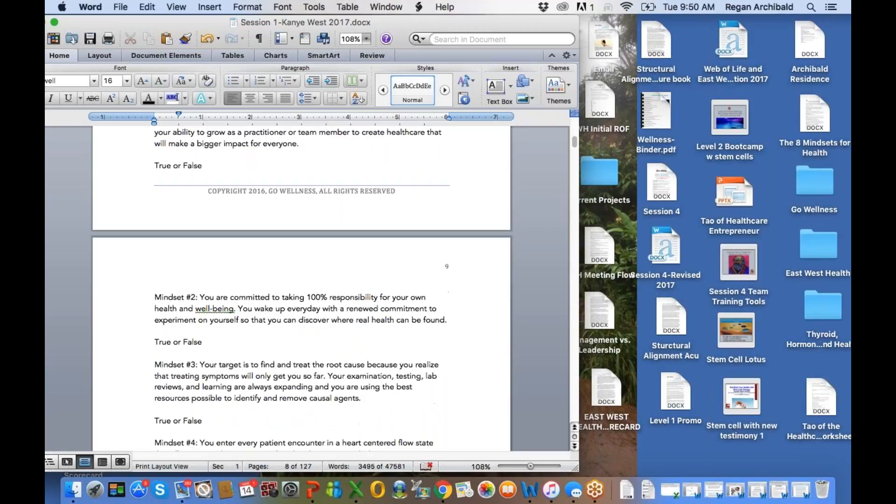
scroll(down, 3)
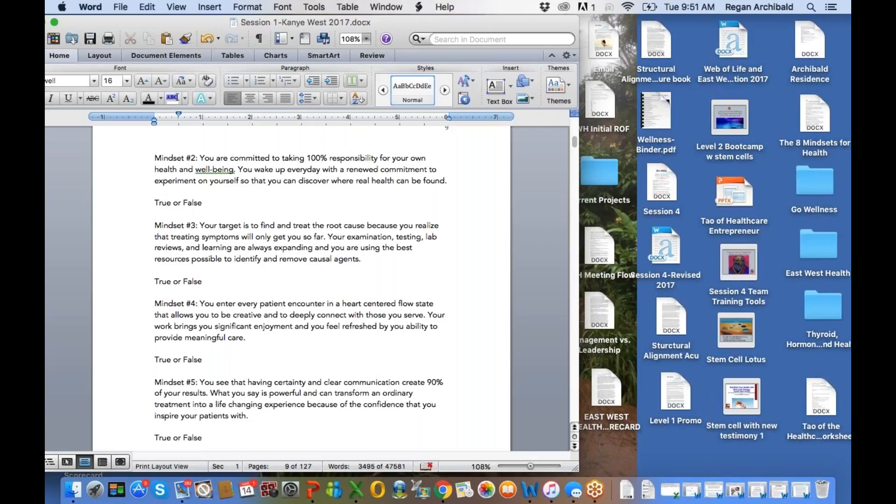
mouse_move(724, 298)
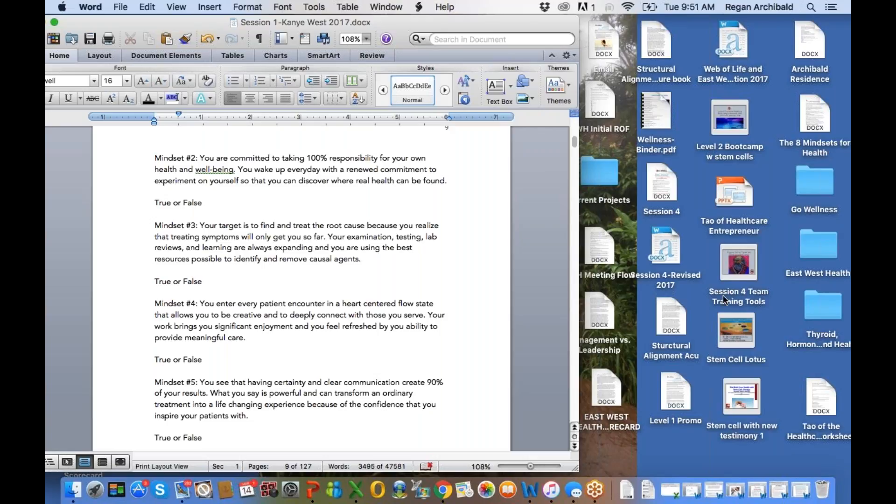
mouse_move(721, 120)
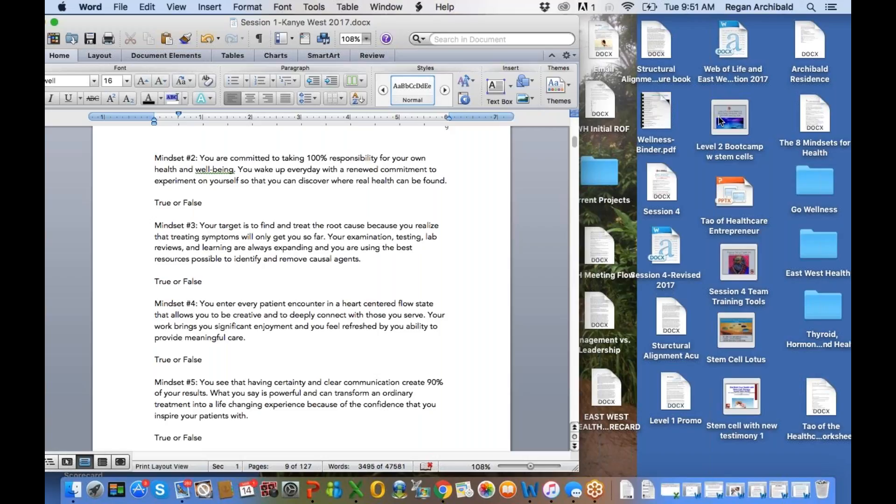
scroll(down, 3)
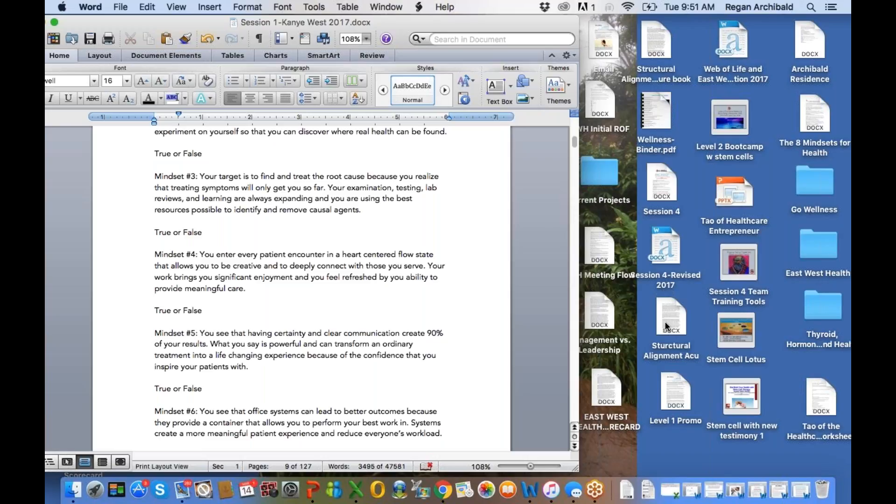
mouse_move(603, 392)
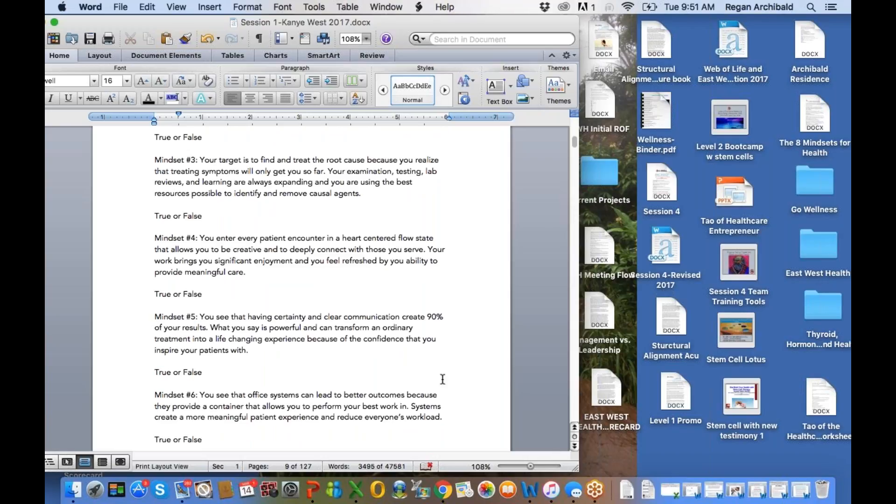
Scroll to Mindset #7, page 9's copyright footer, and the top of page 10
scroll(down, 3)
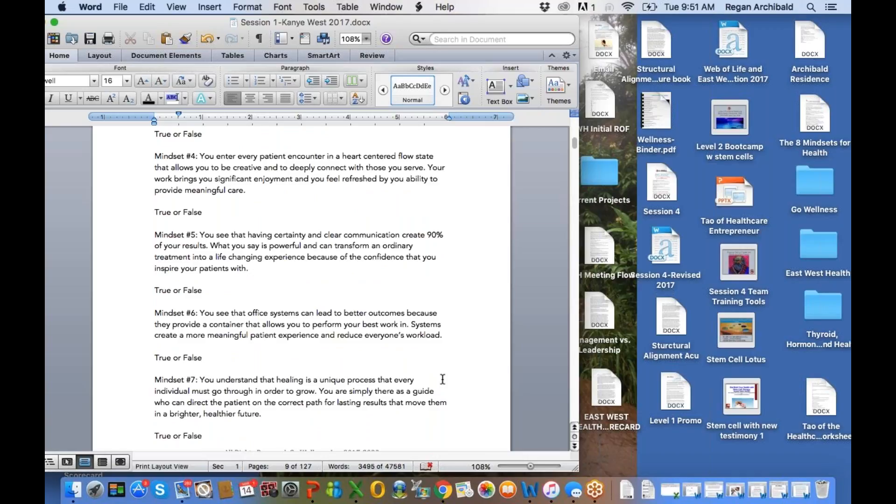
scroll(down, 3)
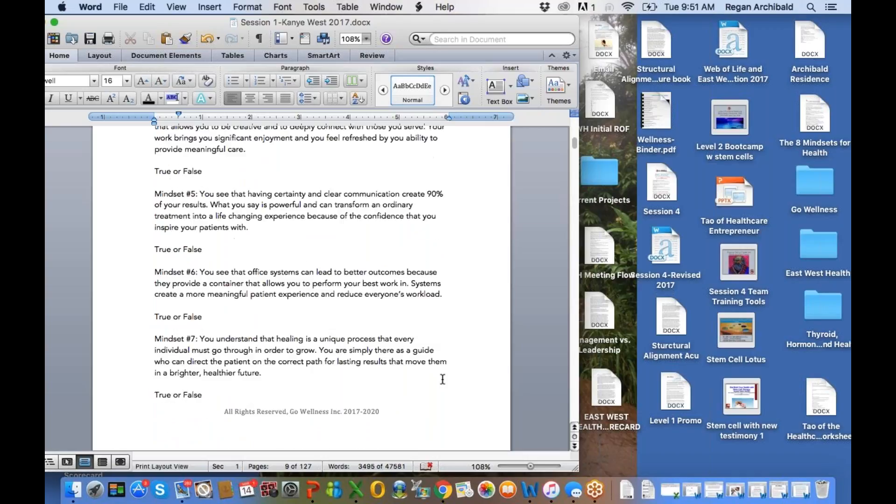
scroll(down, 3)
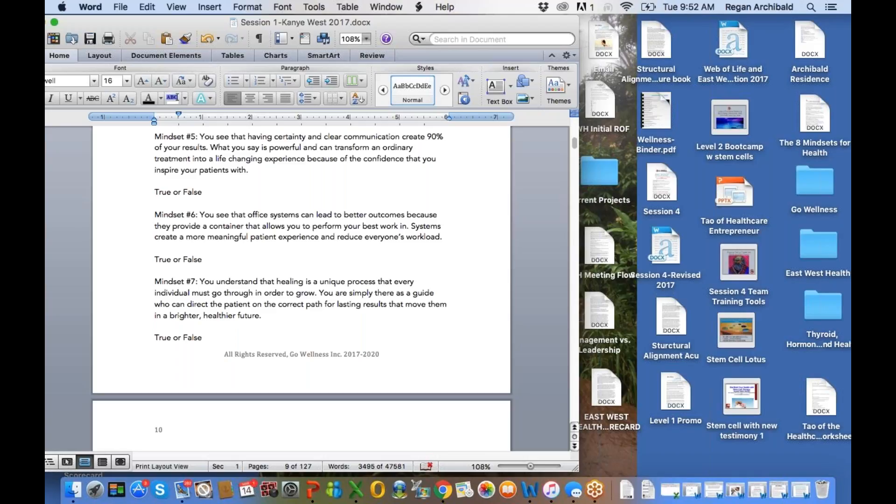
Scroll page 10 to show Mindset #8 on new-technology breakthroughs and its true-or-false line
scroll(down, 3)
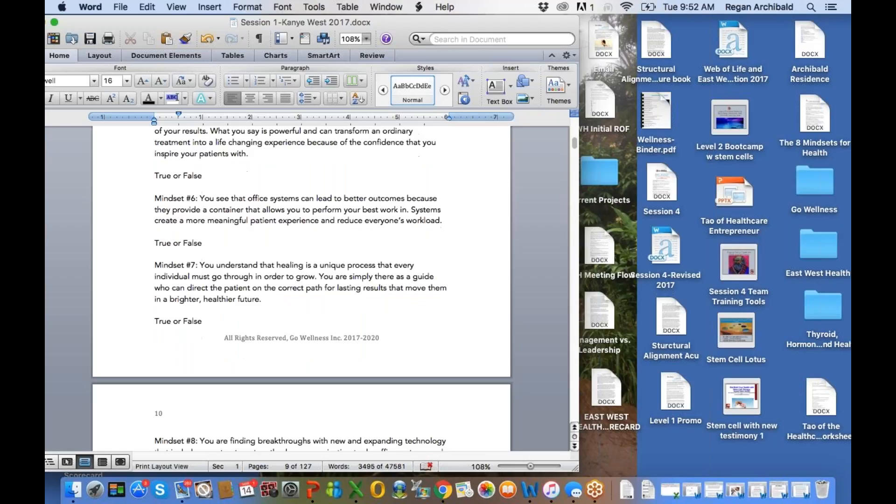
scroll(down, 3)
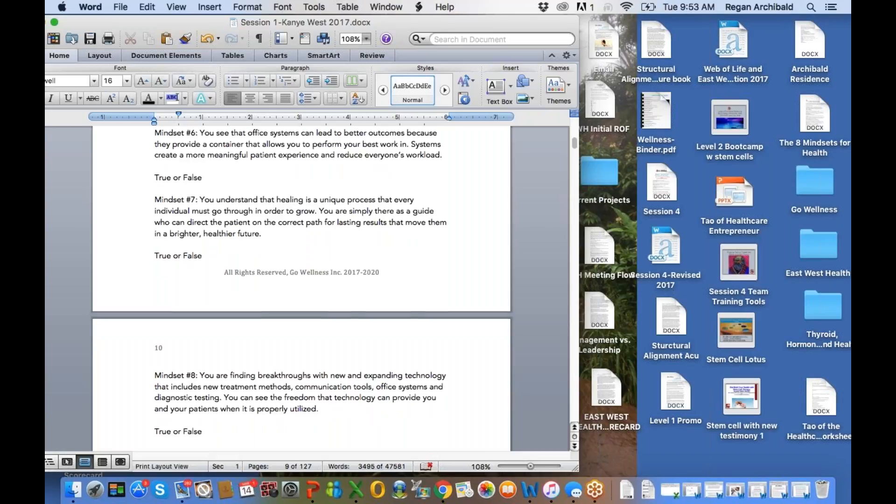
Scroll below Mindset #8 to 'Putting the Art into your Practice' and 'Understanding Placebo-Medicine is Art'
scroll(down, 3)
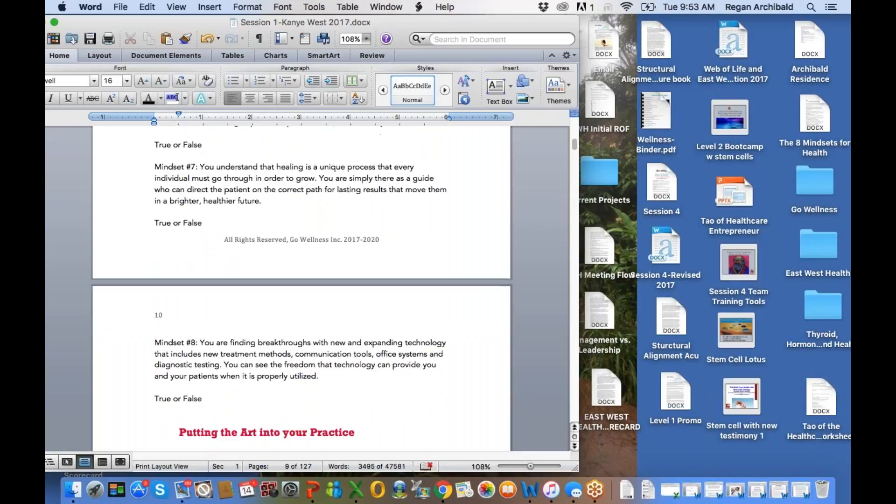
scroll(down, 3)
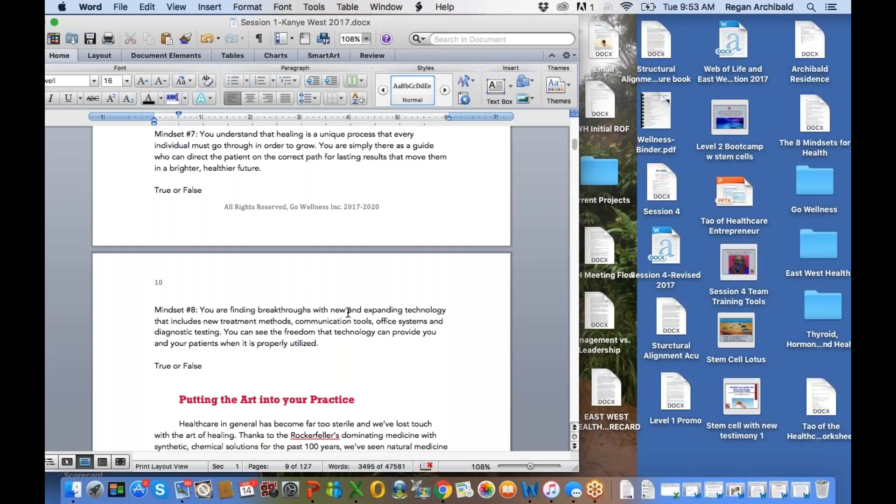
scroll(down, 3)
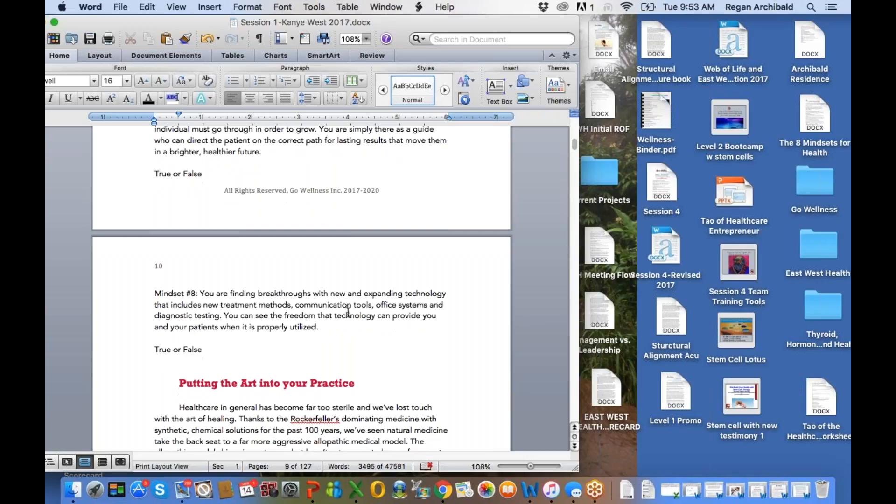
scroll(down, 3)
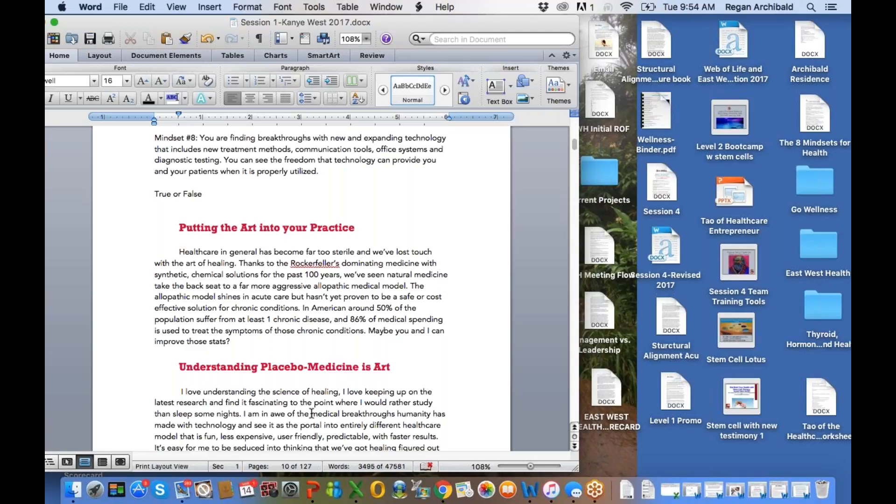
mouse_move(659, 354)
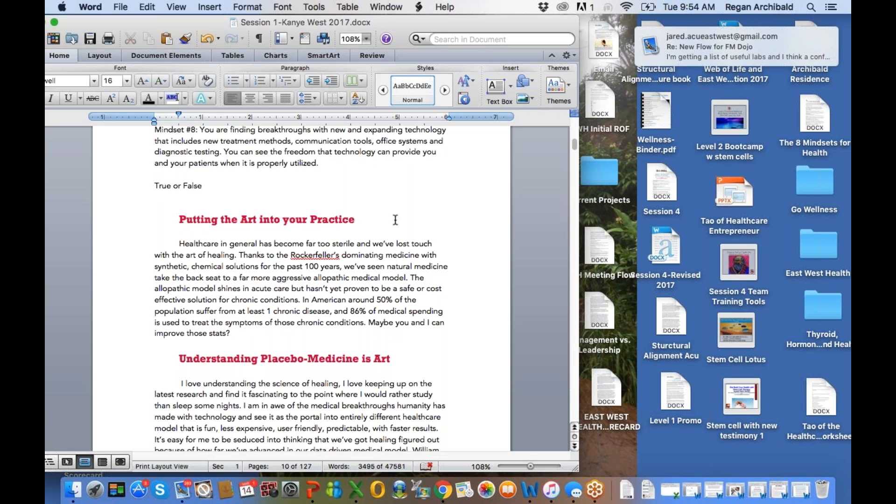
Scroll to page 12's 'Making Money is Not Just OK' heading and its Michelangelo paragraphs
scroll(down, 3)
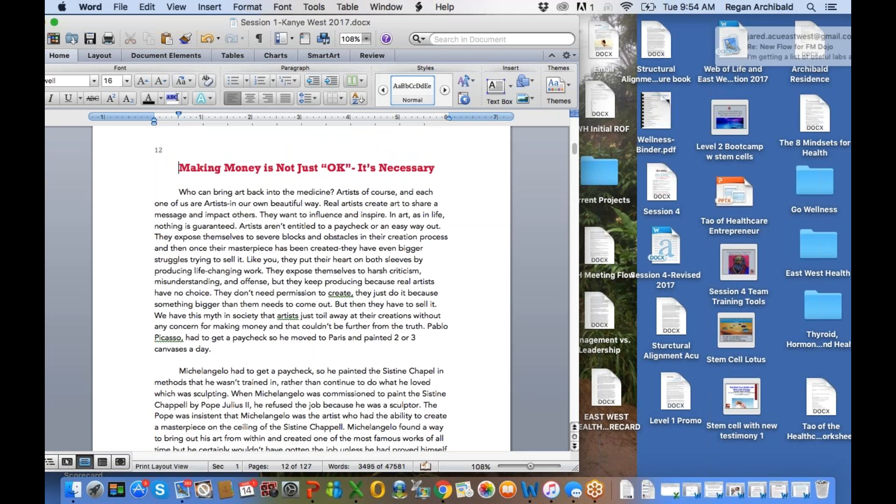
scroll(down, 3)
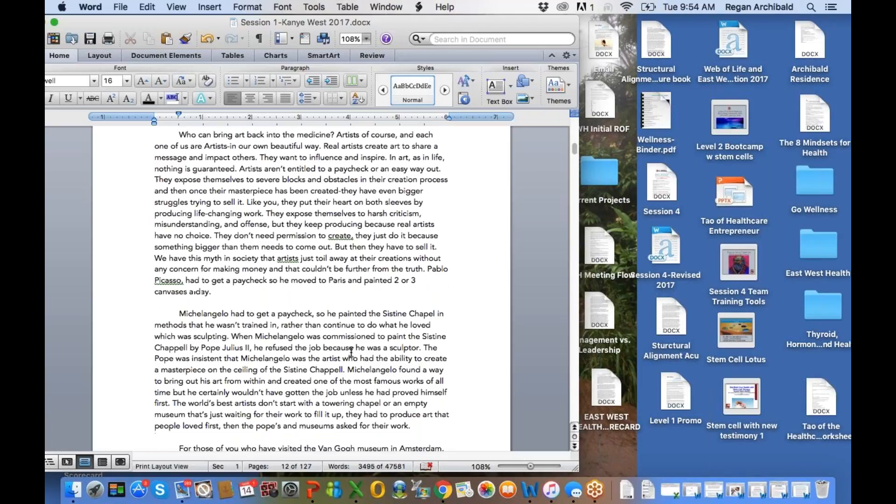
scroll(down, 3)
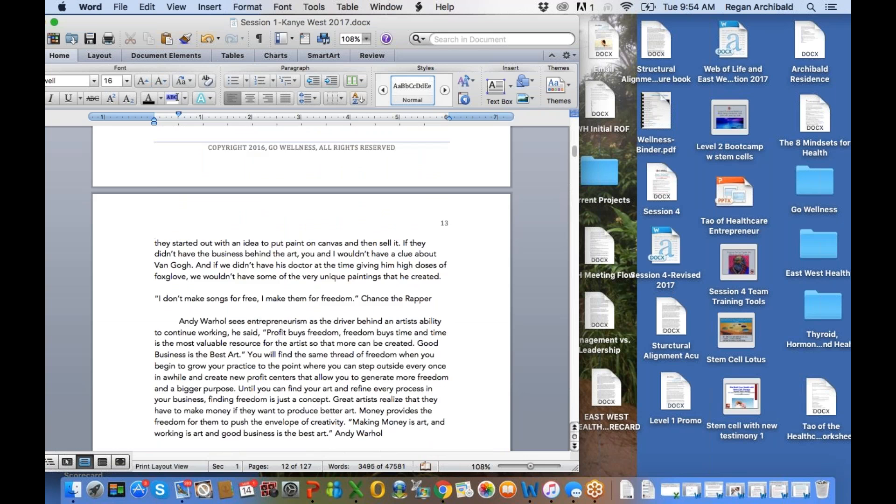
scroll(down, 3)
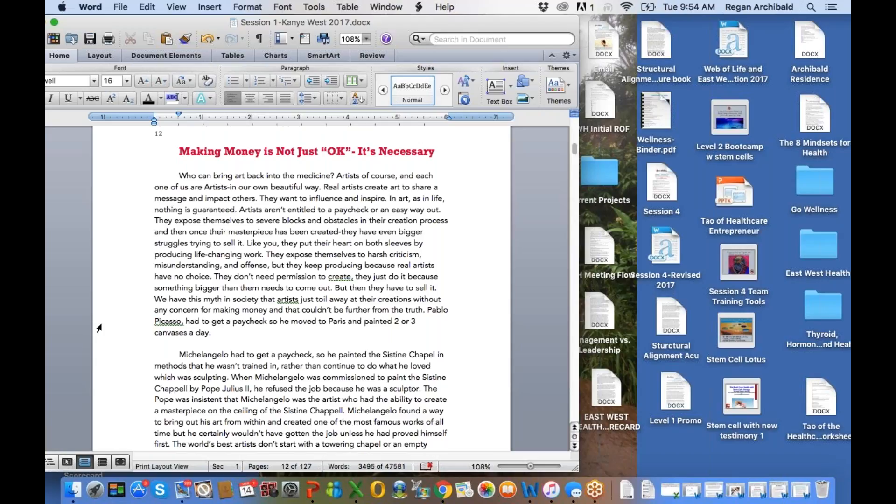
scroll(down, 3)
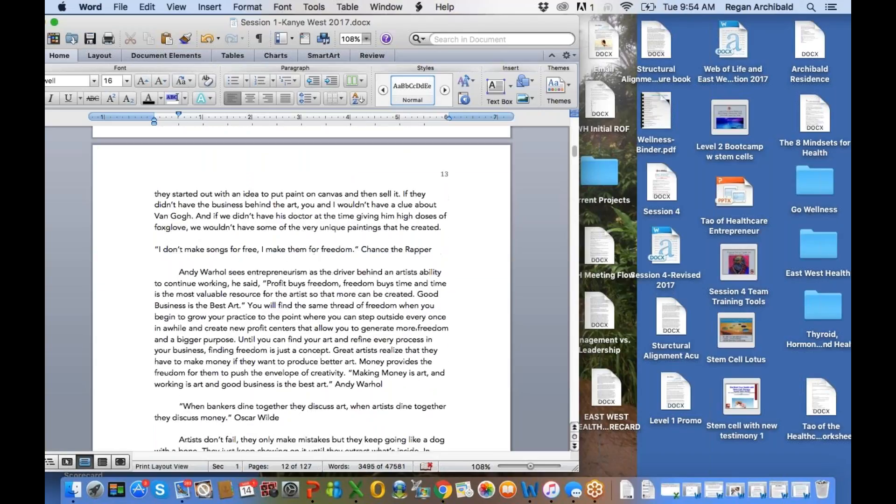
scroll(down, 3)
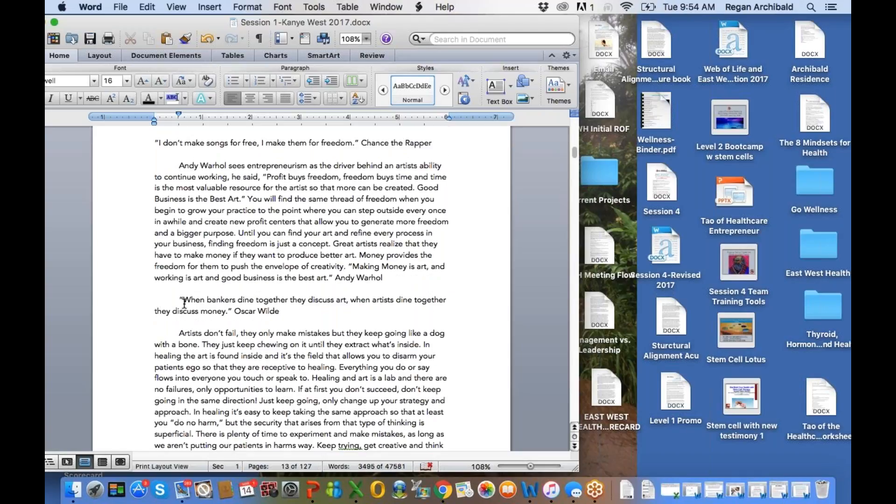
mouse_move(114, 311)
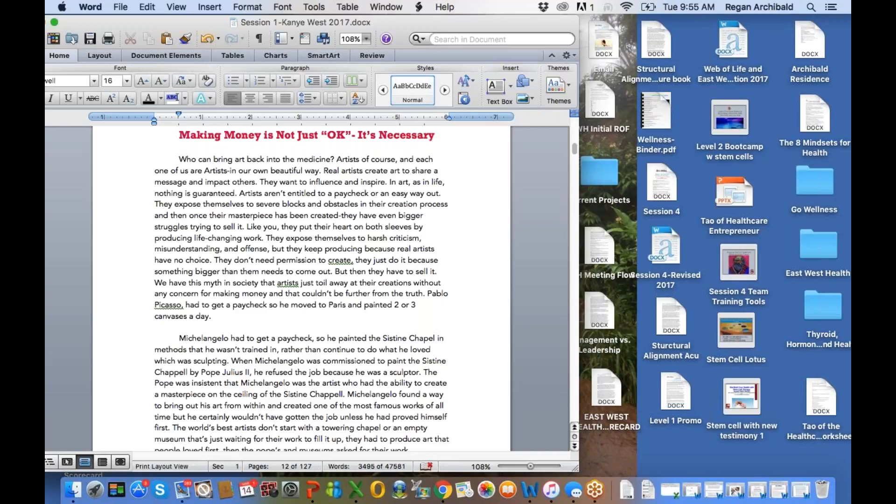
click(178, 135)
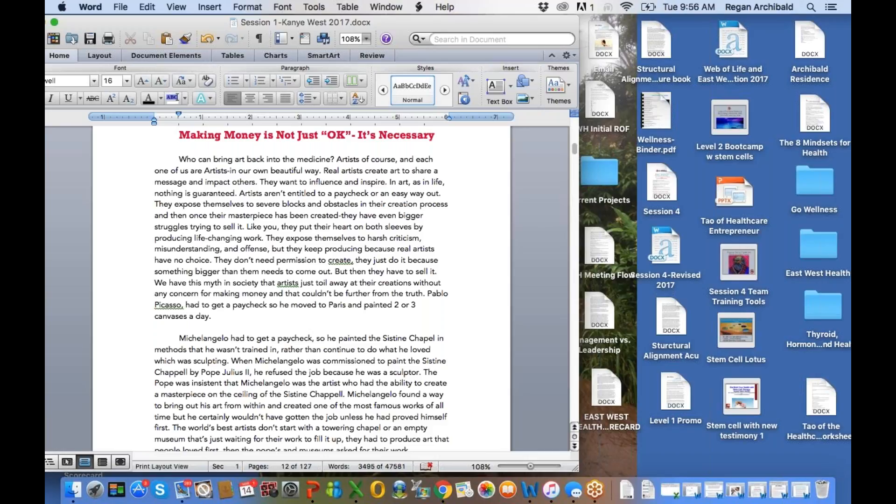
click(178, 136)
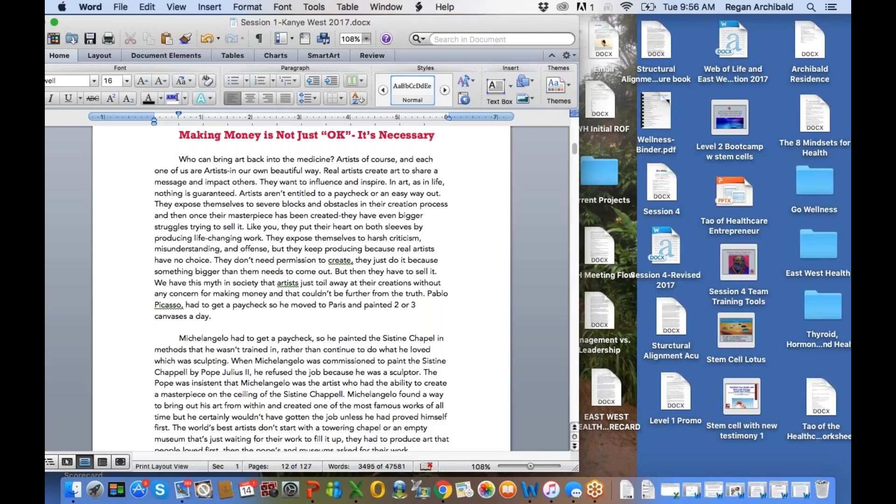
click(179, 135)
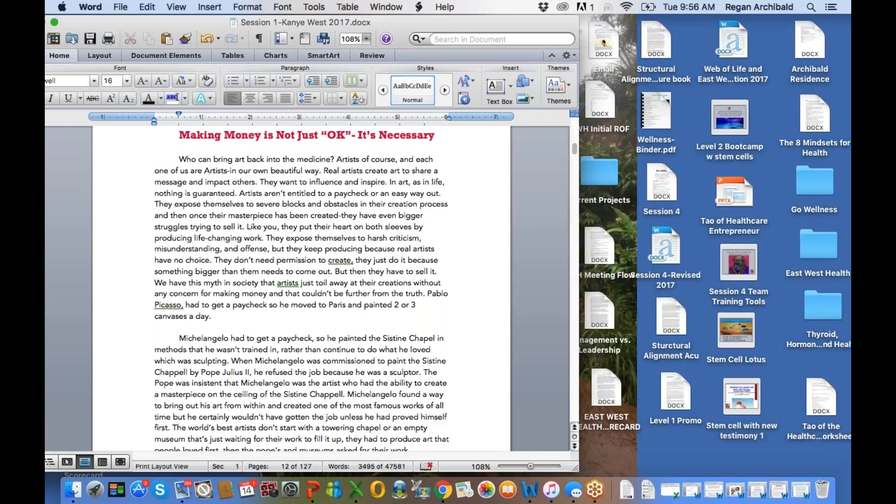
click(178, 135)
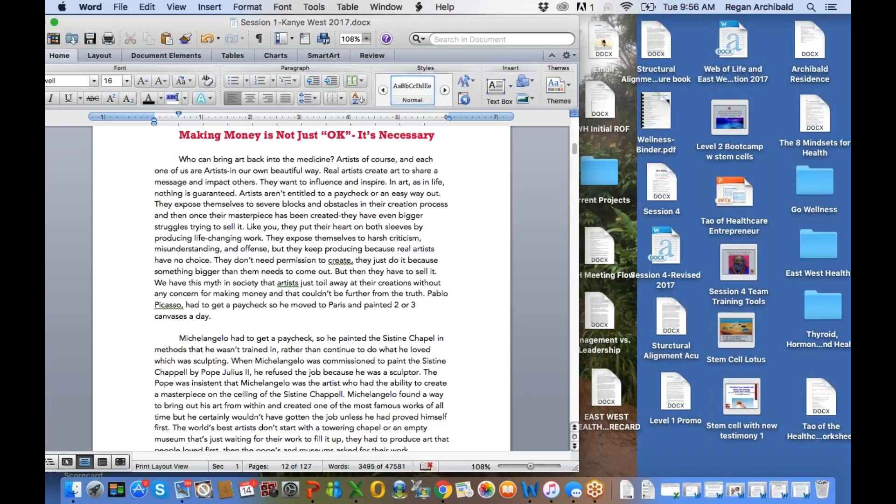
click(179, 135)
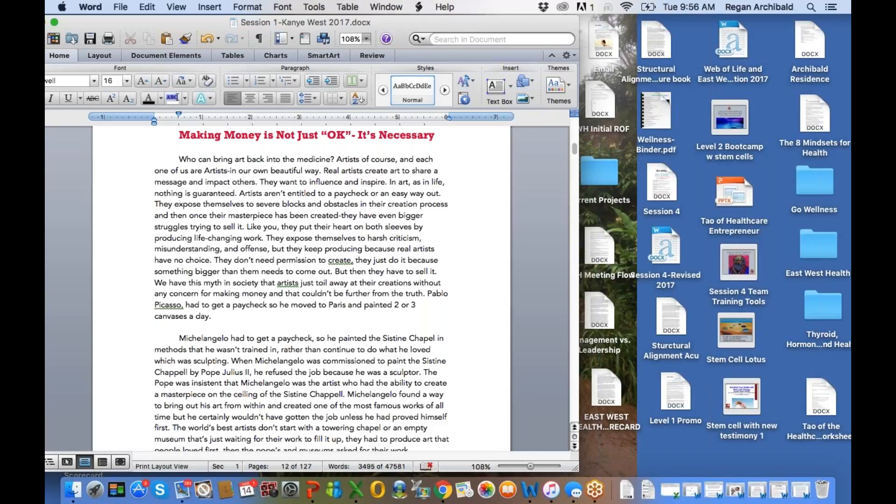
click(178, 135)
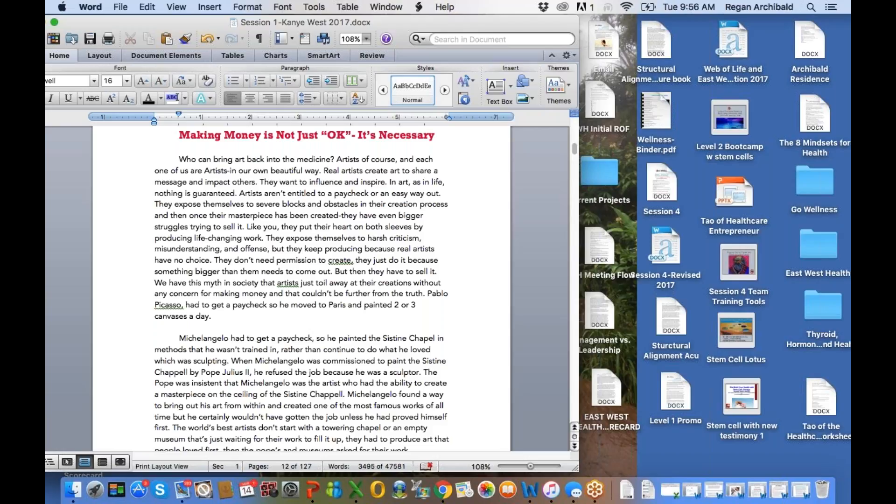
click(178, 135)
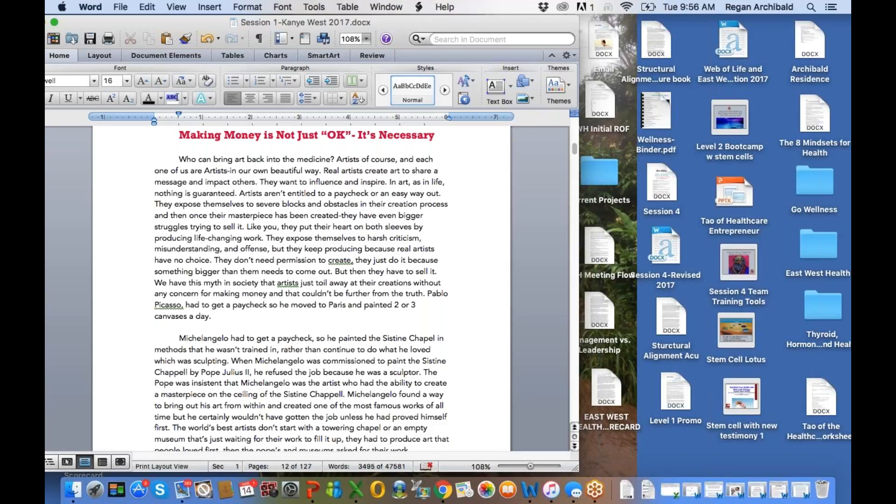
click(178, 135)
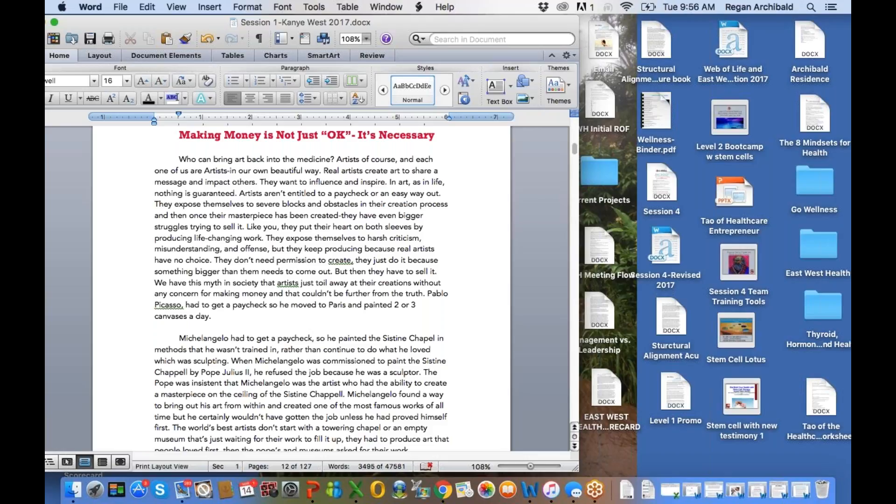
click(178, 134)
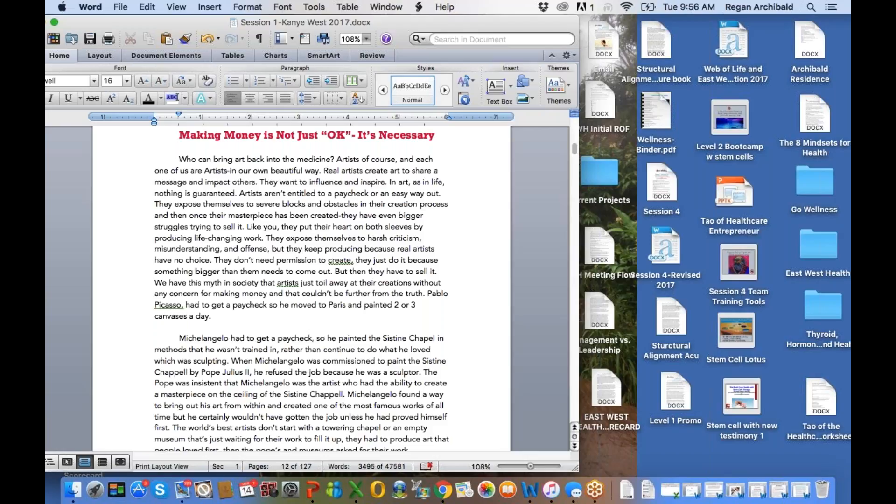
click(179, 135)
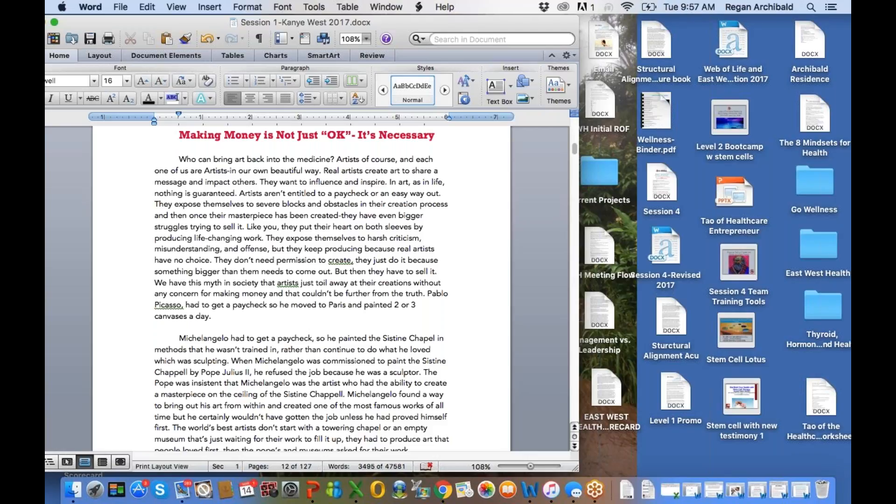
click(178, 135)
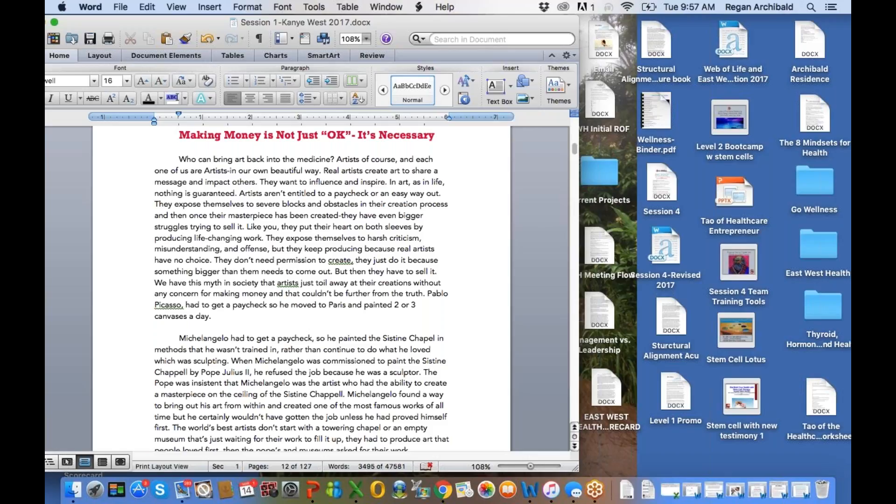
click(178, 135)
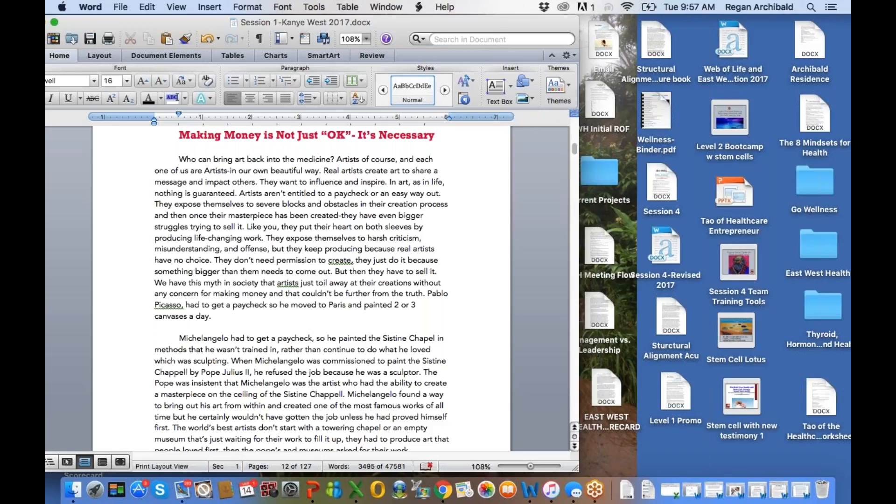
click(178, 135)
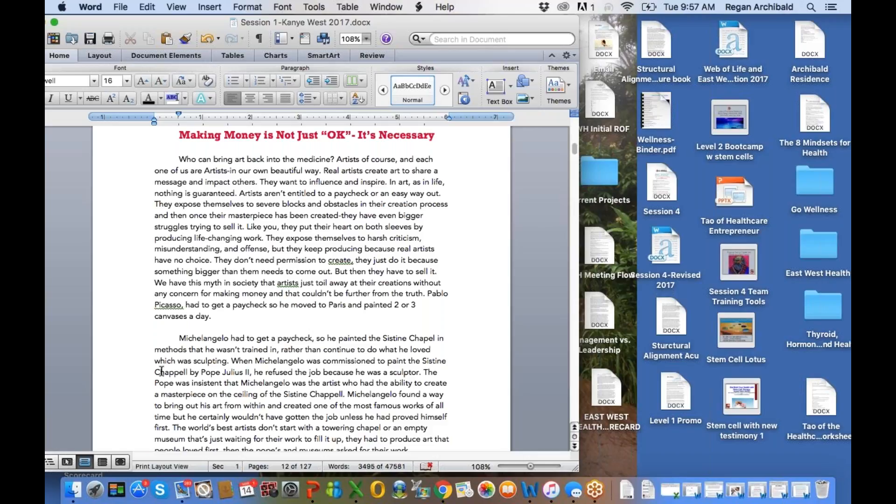
Scroll page 12 past the Michelangelo paragraph to the Van Gogh museum paragraph
scroll(down, 3)
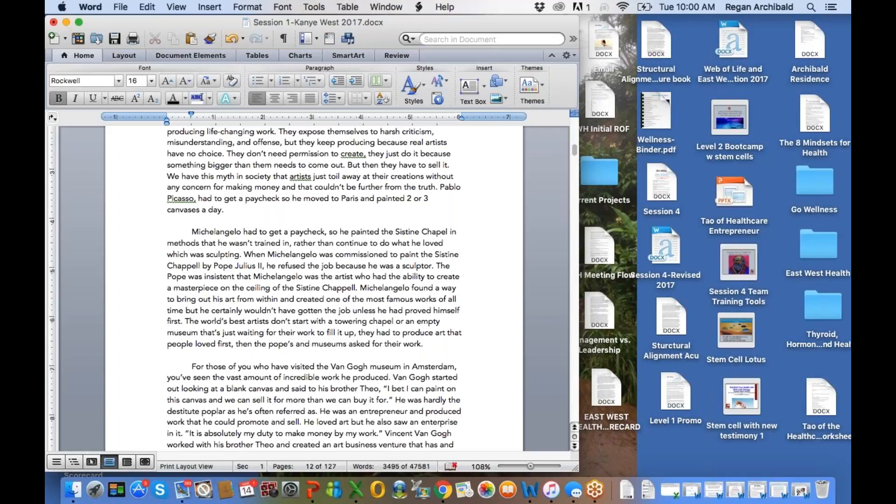
Scroll past the page 12 footer to page 13's 'Artists don't fail' paragraph
scroll(down, 3)
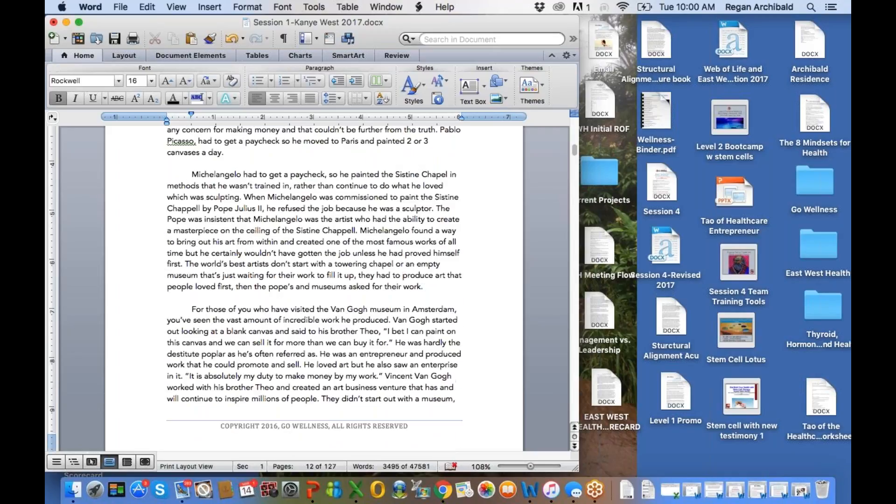
scroll(down, 3)
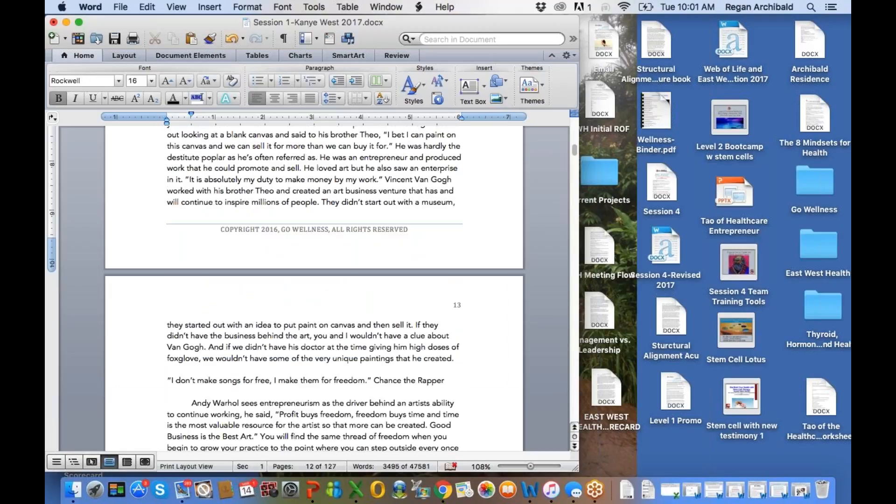
scroll(down, 3)
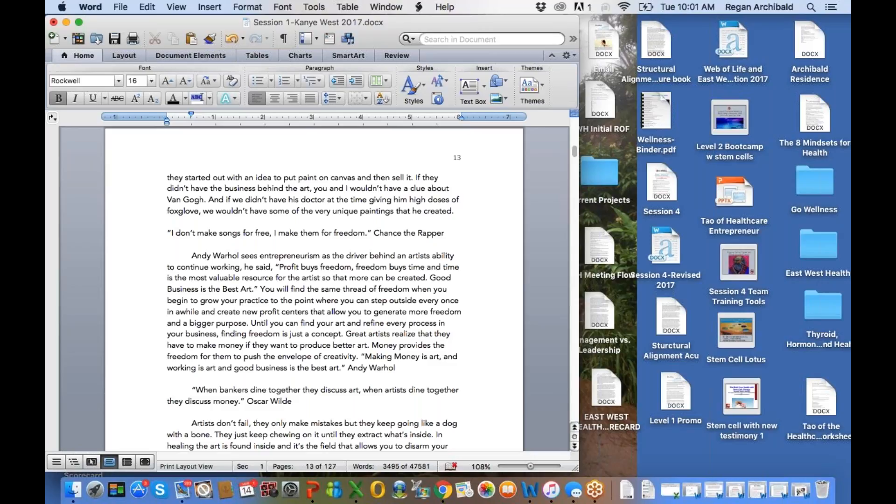
scroll(down, 3)
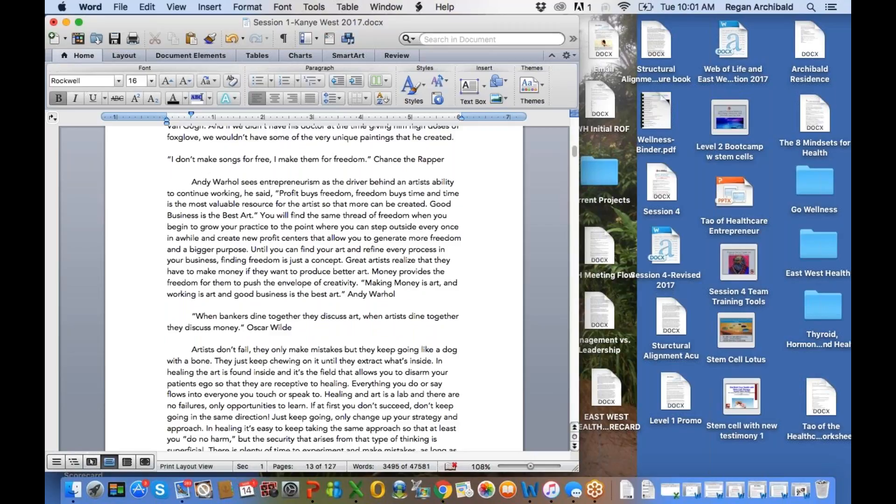
scroll(down, 3)
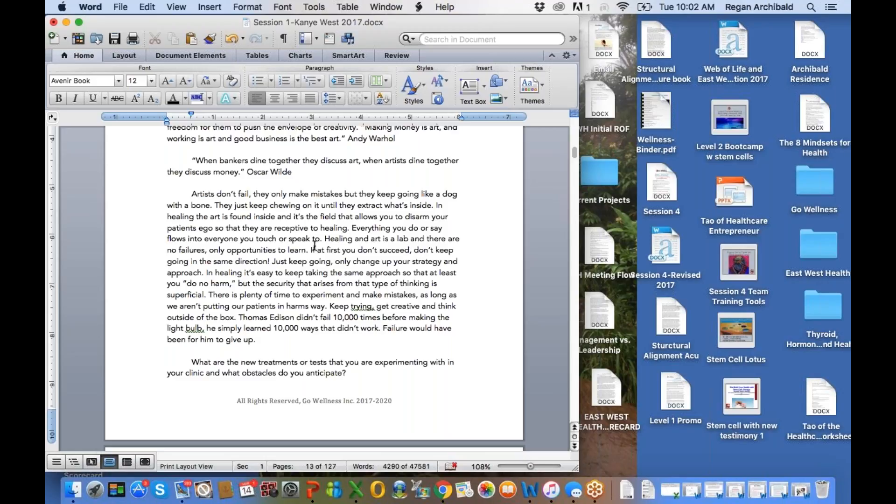
Read past the Oscar Wilde quote to the '10x Your Learning-Steal Like an Artist' heading on page 14
click(240, 239)
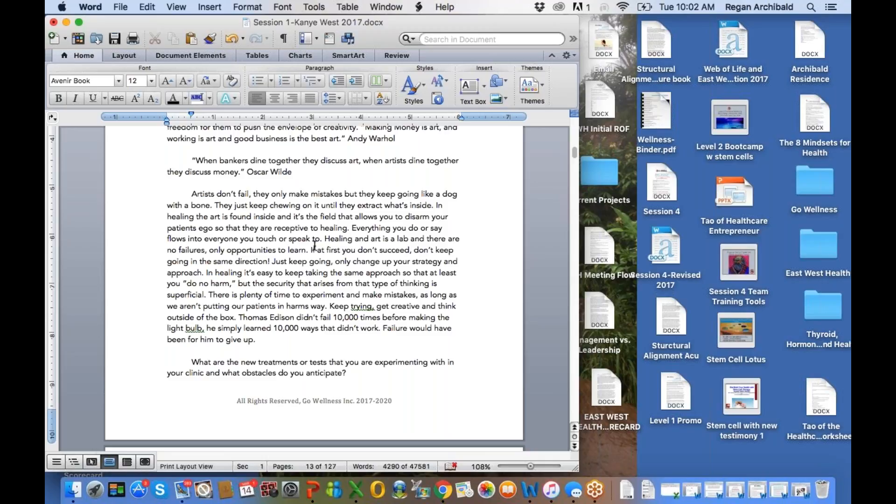
click(240, 239)
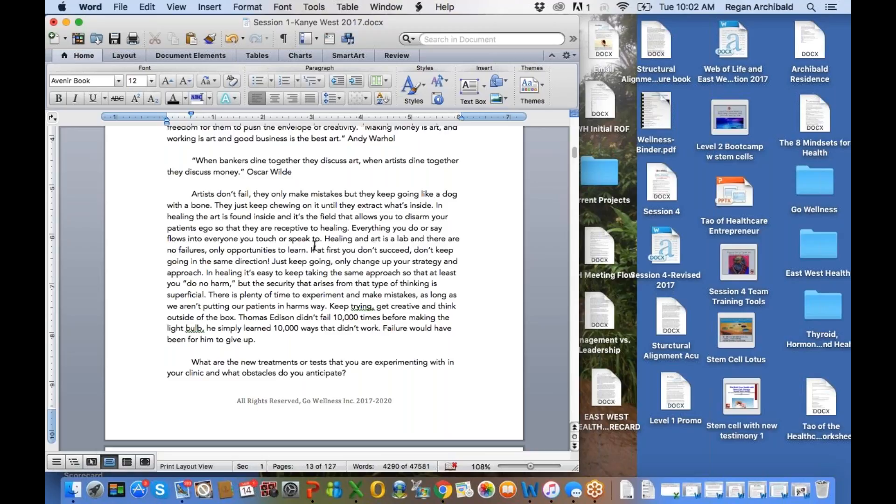
click(239, 238)
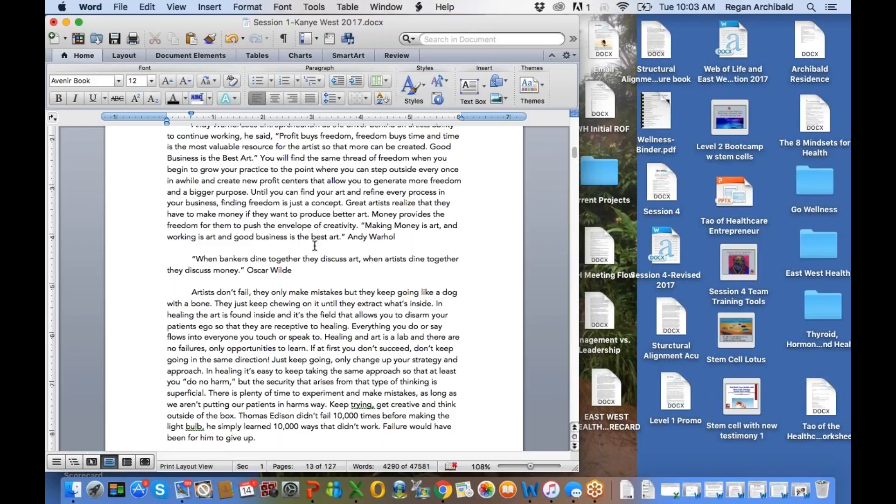
click(241, 337)
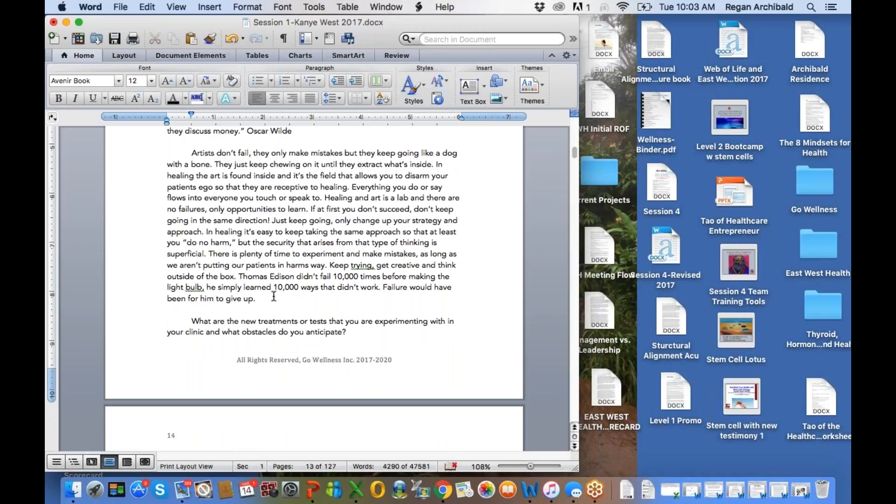
scroll(down, 3)
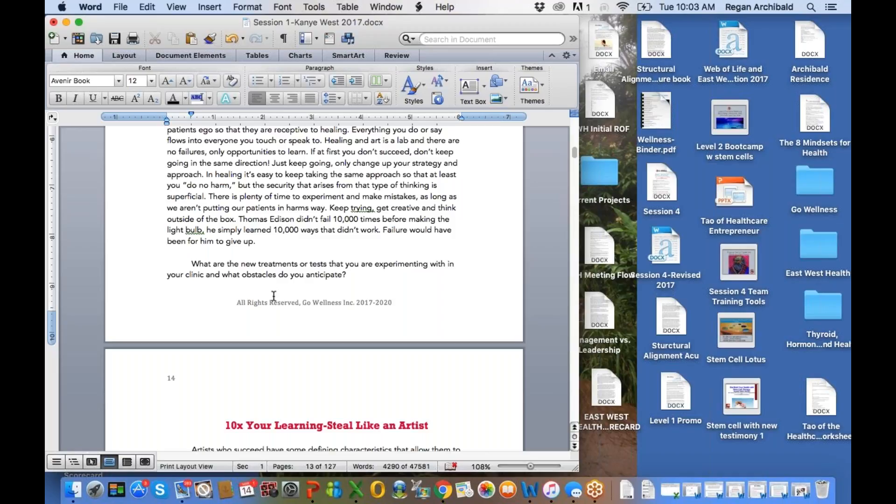
scroll(down, 3)
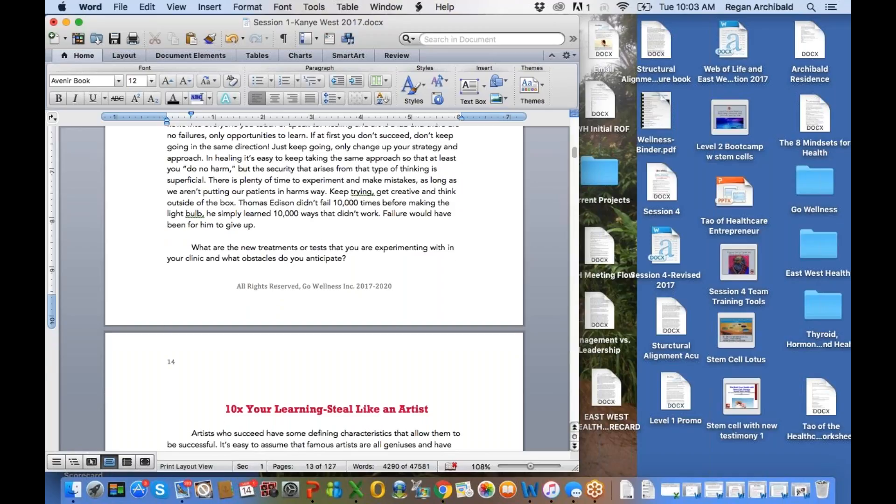
Scroll through page 14's Idaho farm paragraph and Steve Jobs quote toward page 15
scroll(down, 3)
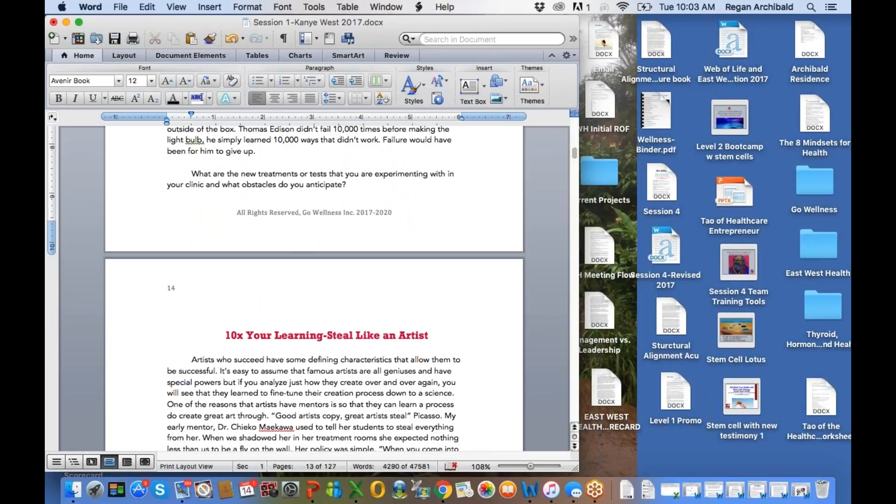
scroll(down, 3)
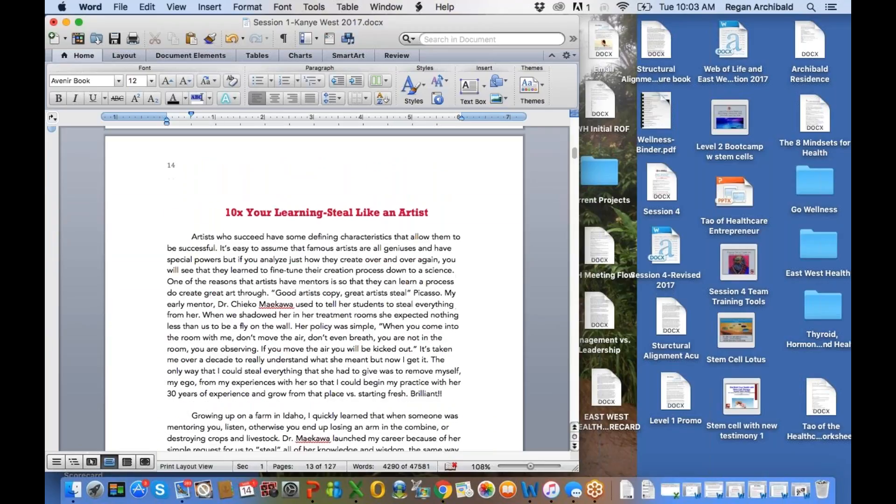
scroll(down, 3)
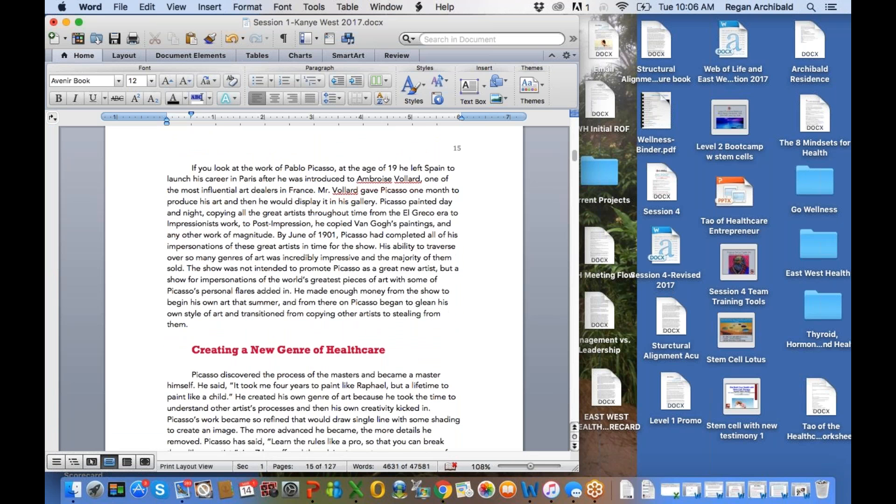
scroll(down, 3)
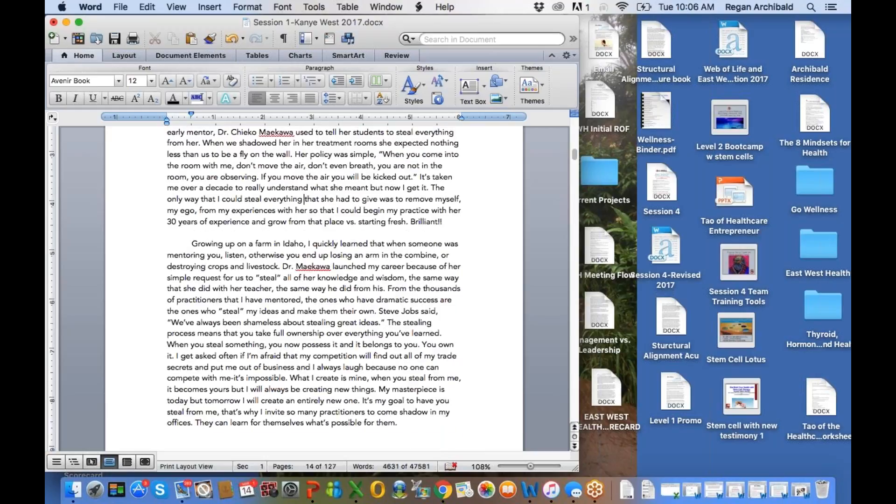
Click into page 14's paragraph on stealing ideas from mentors, then scroll to the copyright footer
scroll(down, 3)
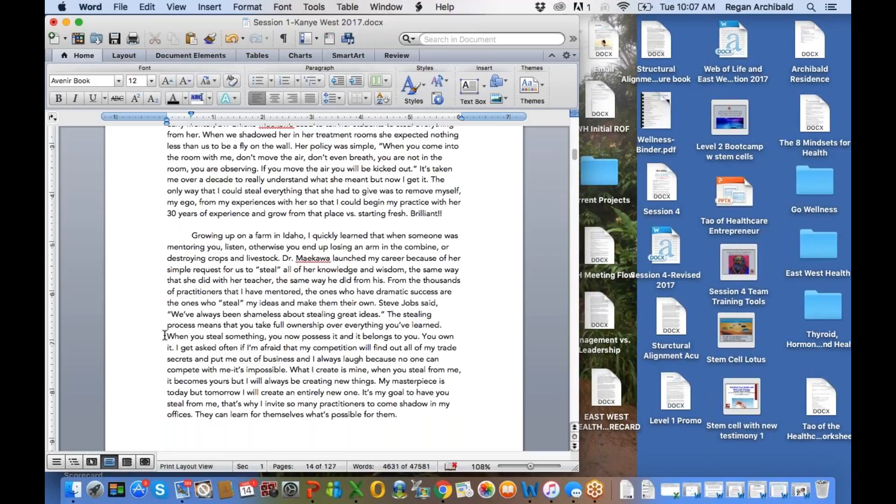
click(303, 191)
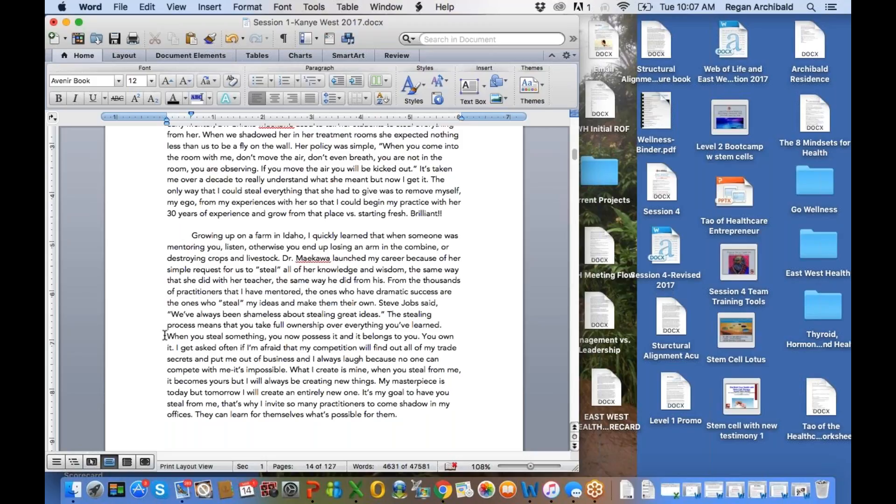
click(304, 191)
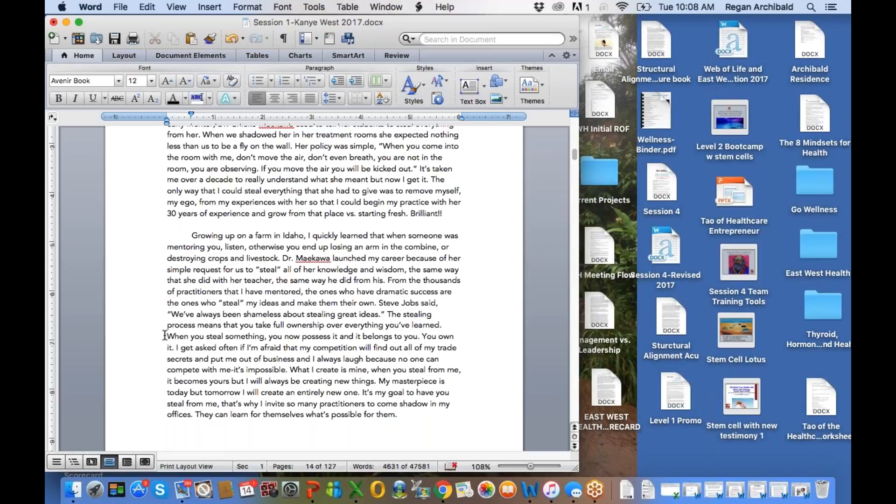
click(303, 190)
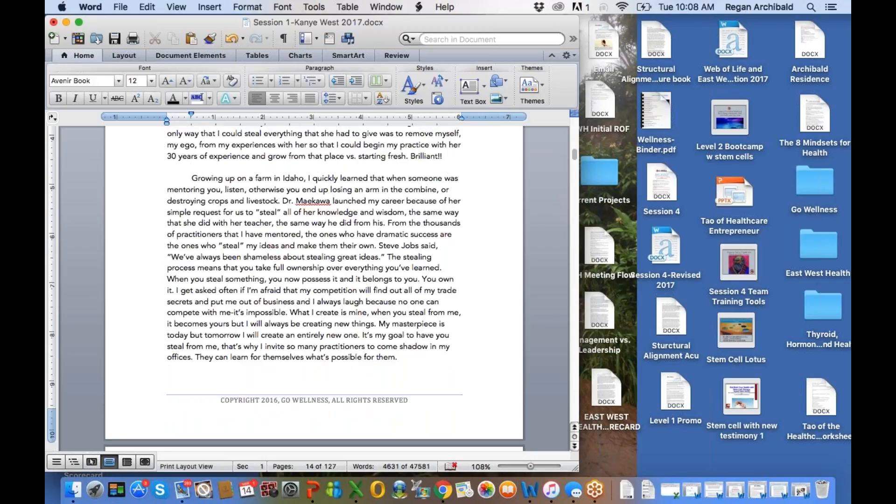
scroll(down, 3)
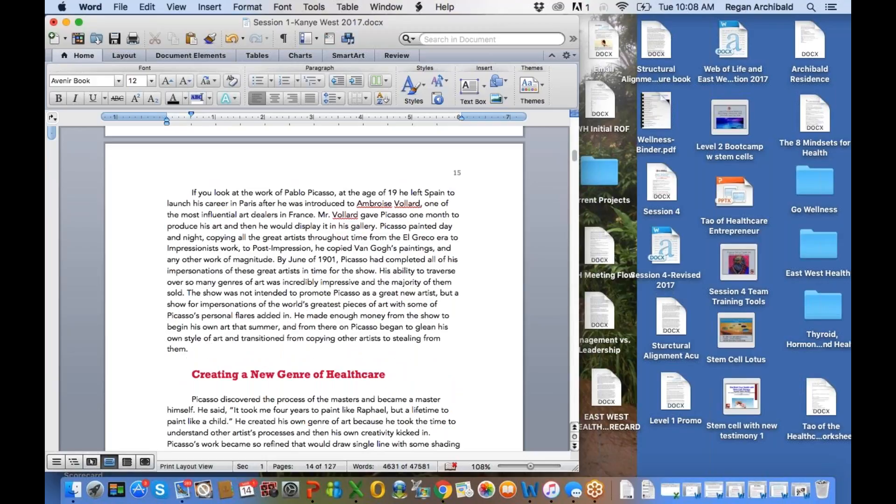
mouse_move(237, 300)
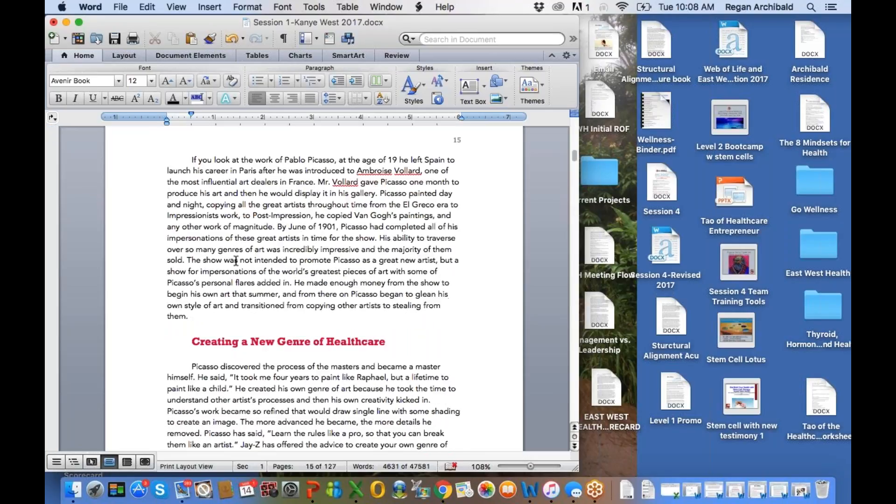
Scroll past the Picasso paragraph to the Shakespeare sonnet paragraph on page 15
scroll(down, 3)
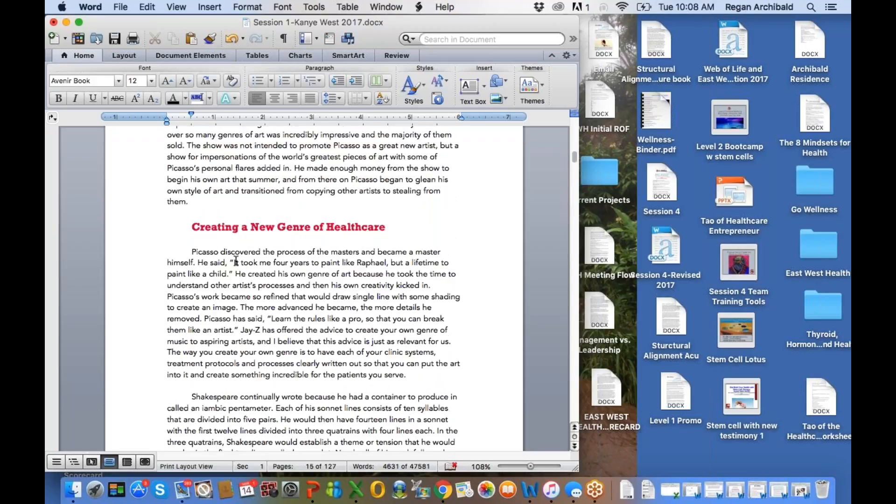
scroll(down, 3)
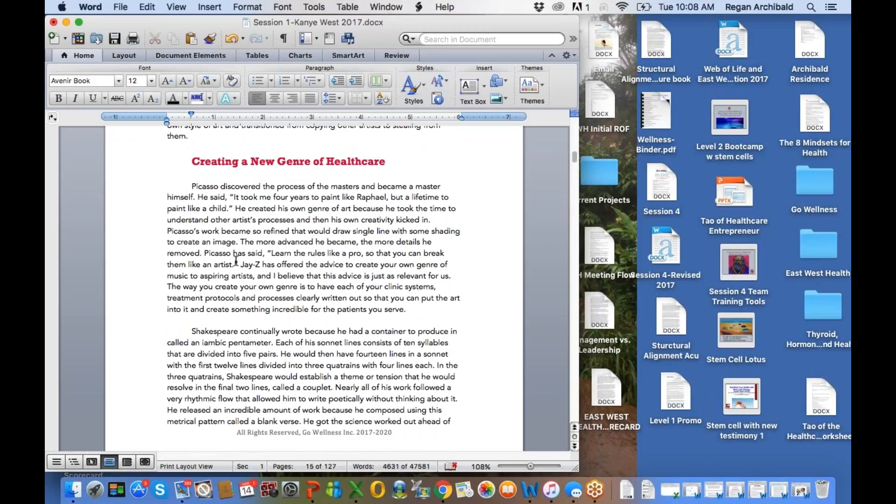
mouse_move(753, 488)
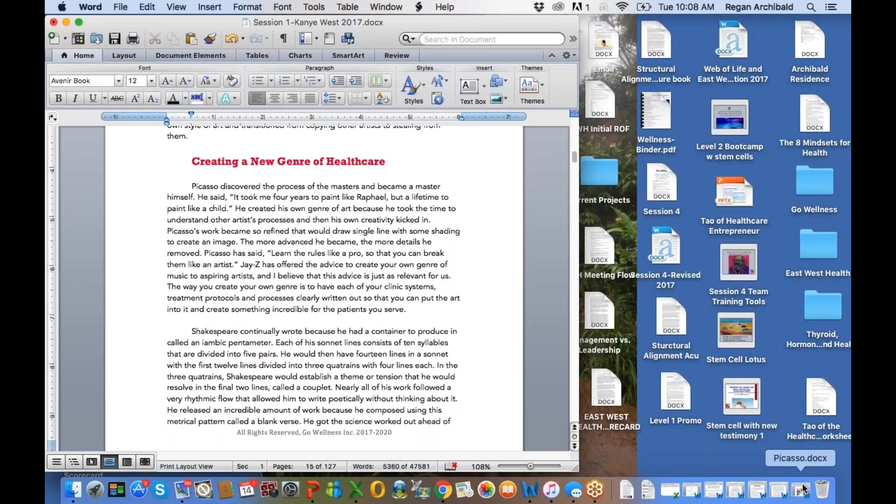
Open Picasso.docx from the Dock and browse its artwork to the face sketches and bull drawings
click(454, 388)
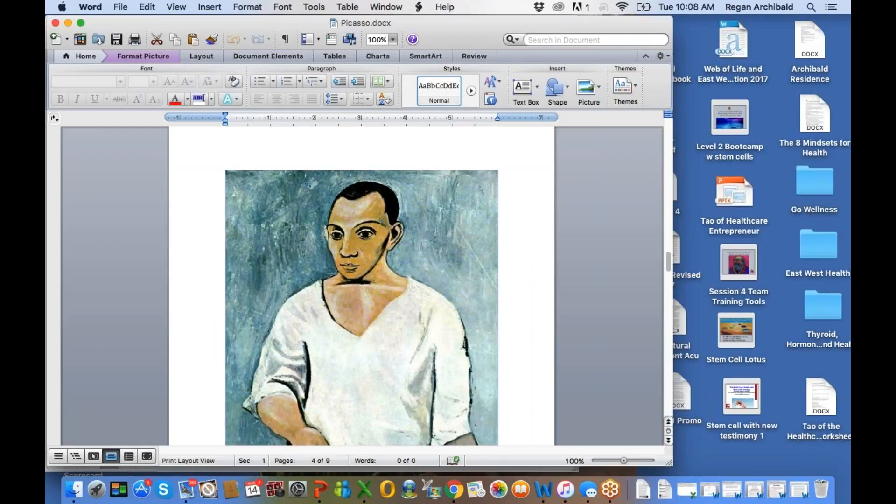
scroll(down, 3)
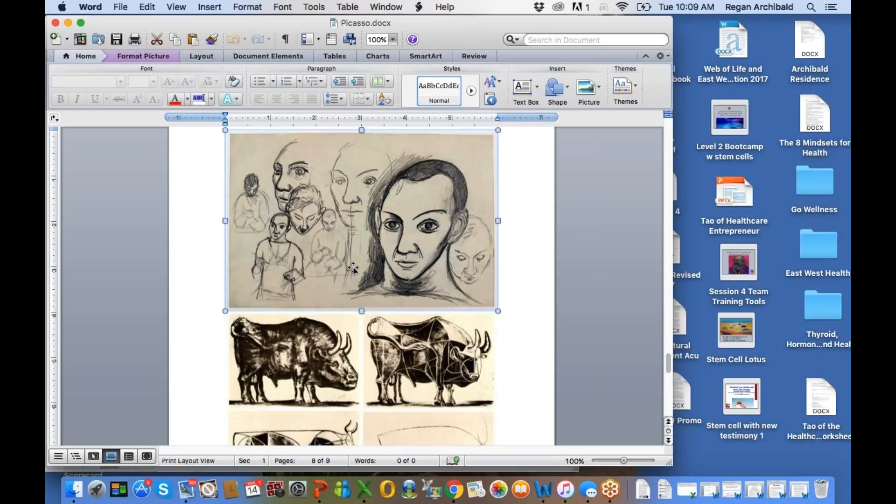
scroll(down, 3)
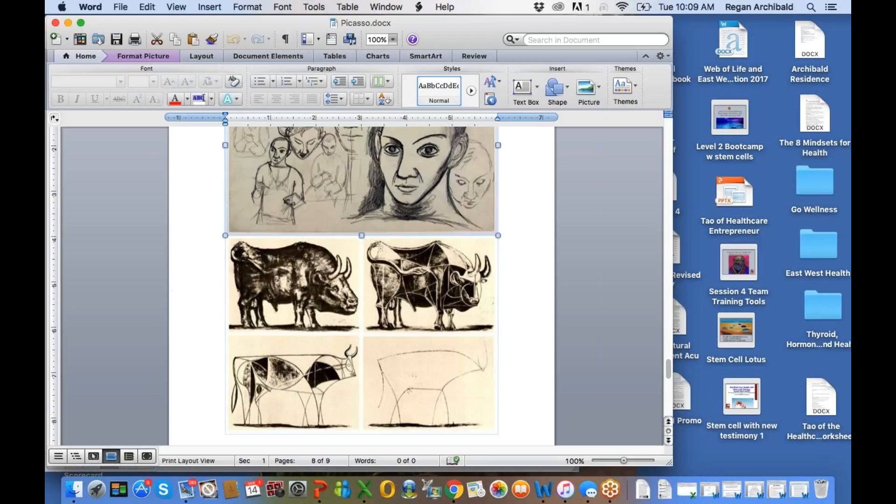
mouse_move(436, 403)
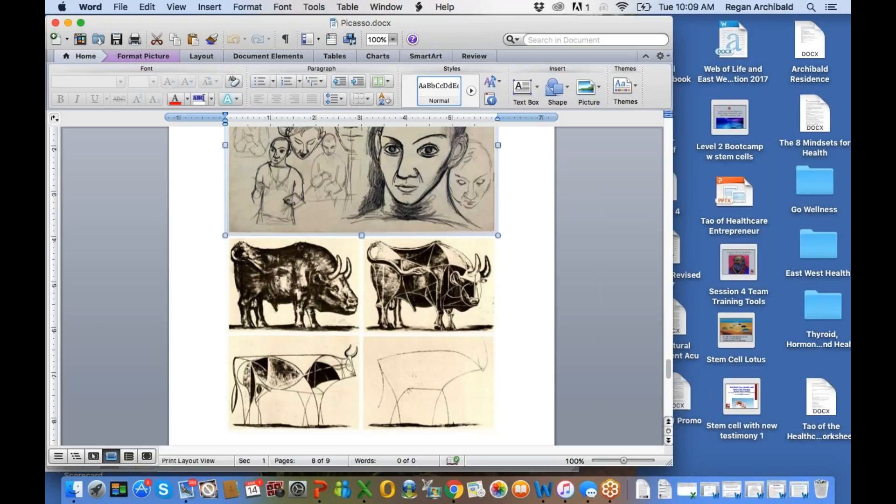
scroll(down, 3)
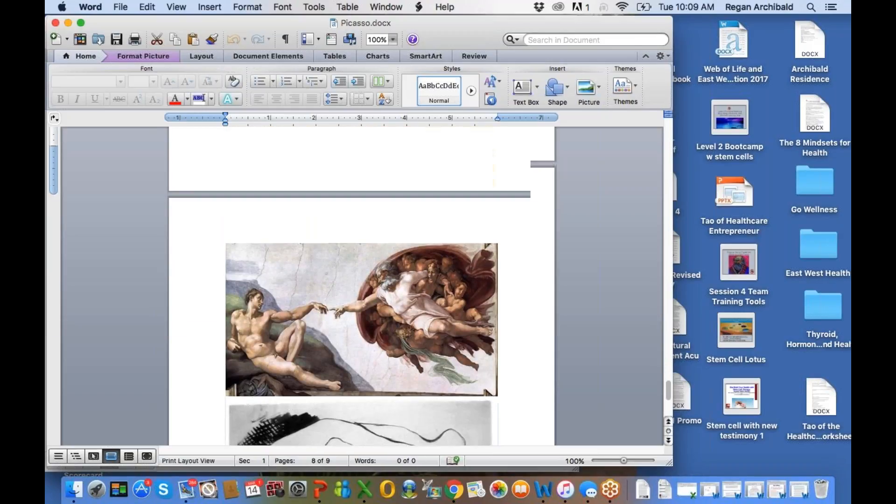
scroll(down, 3)
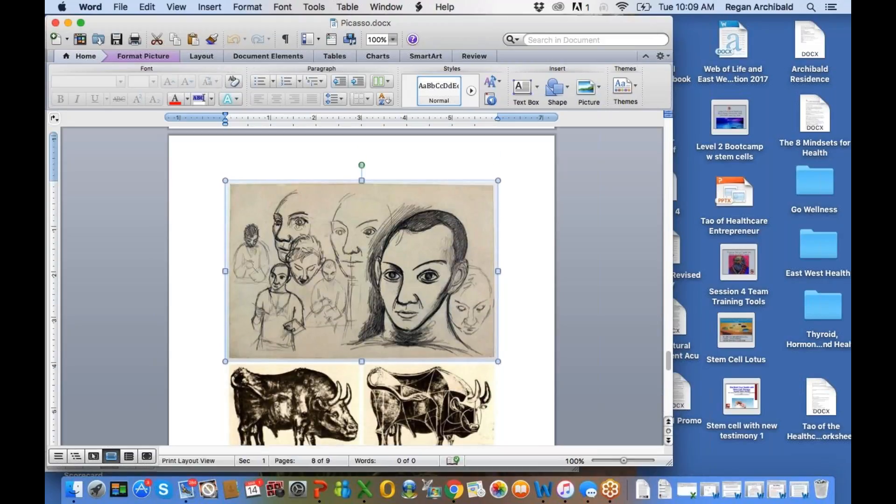
scroll(down, 3)
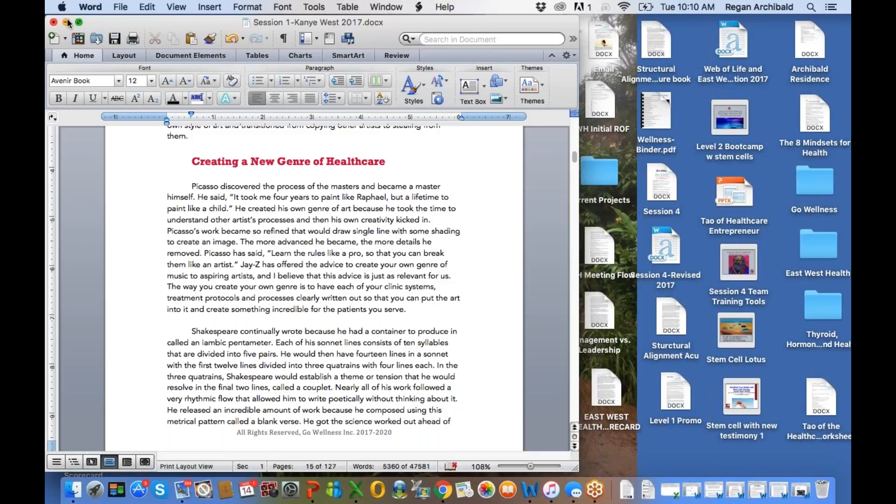
Advance past the Shakespeare paragraph and page 15 footer to the top of page 16
click(166, 398)
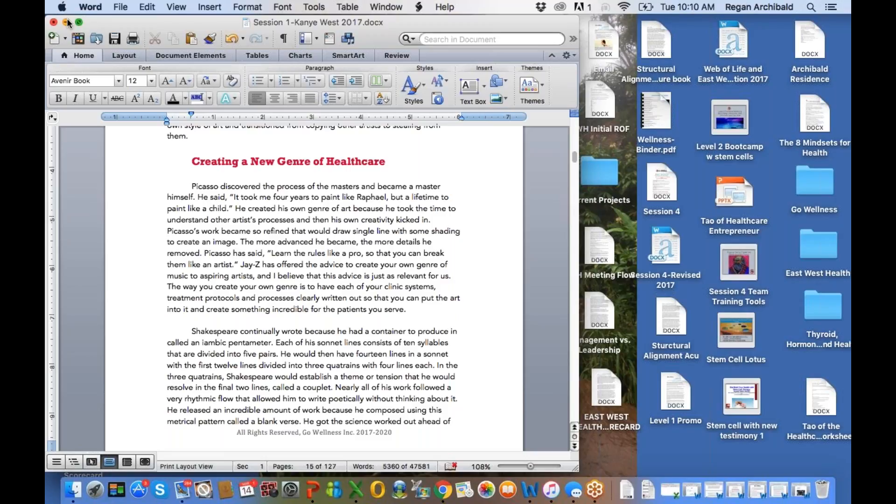
click(167, 399)
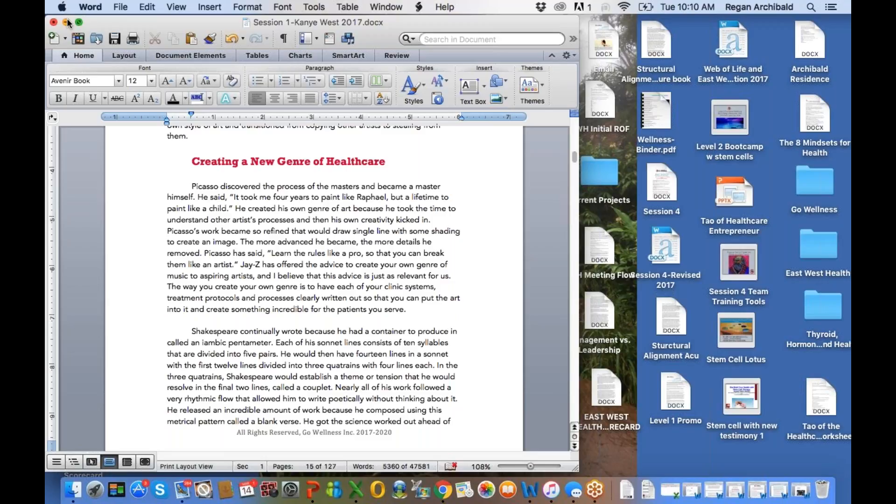
click(166, 398)
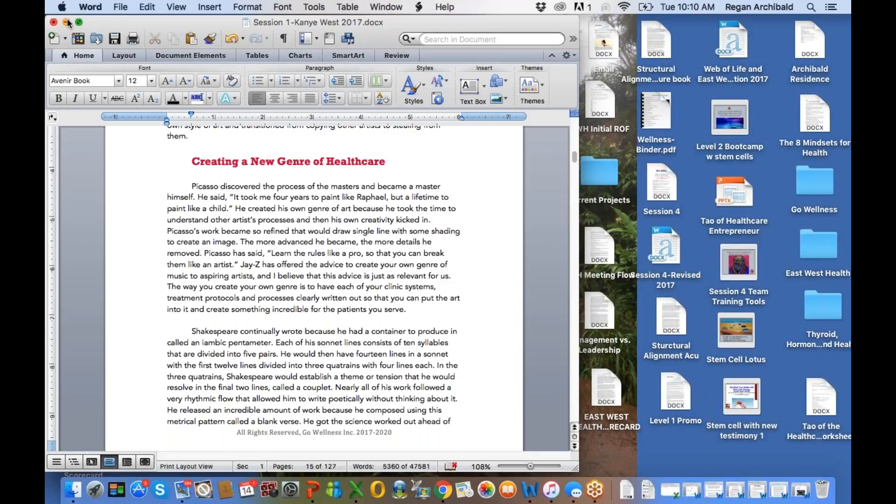
click(166, 398)
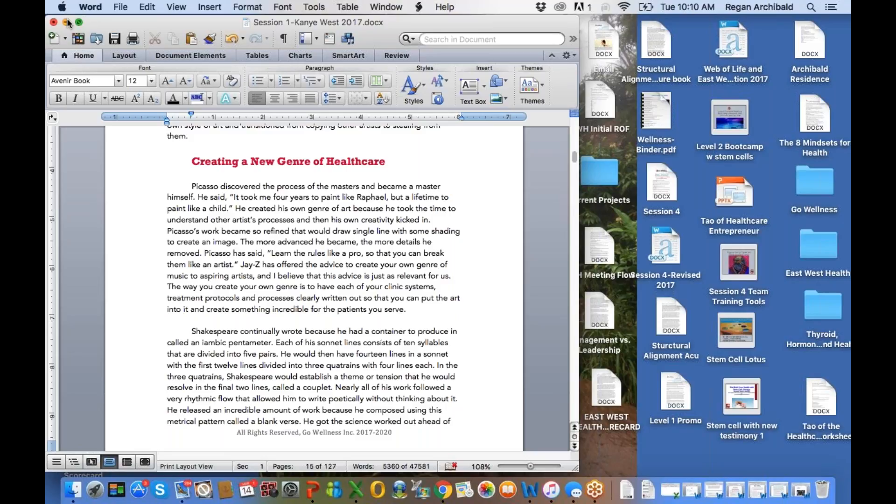
click(166, 398)
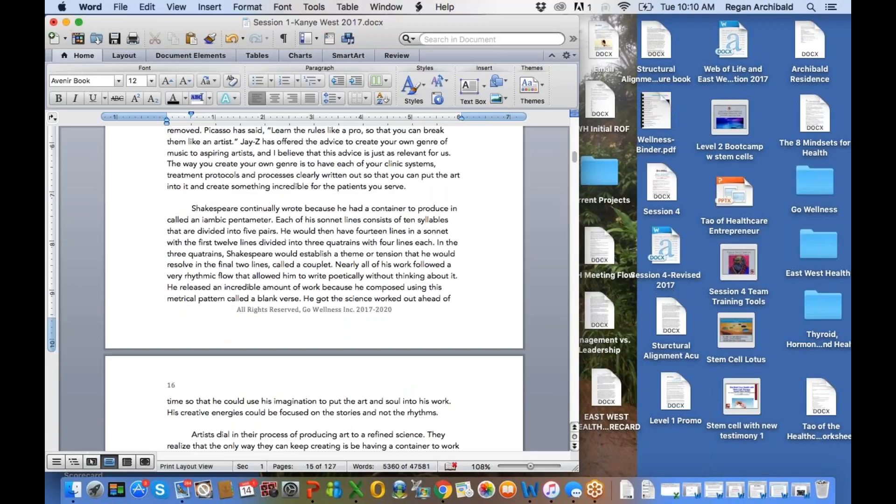
scroll(down, 3)
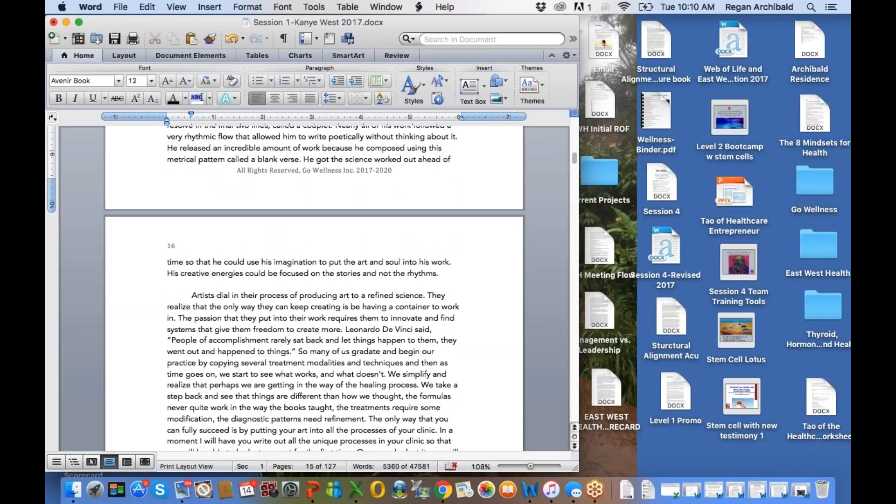
scroll(down, 3)
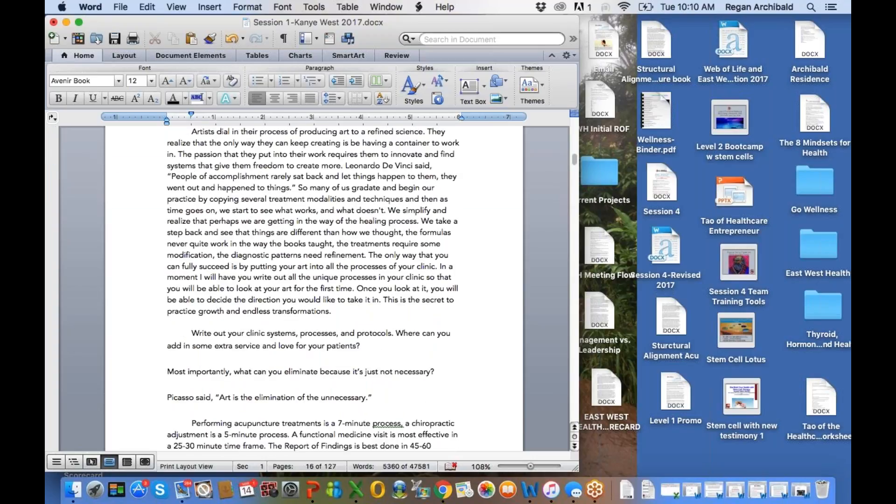
scroll(down, 3)
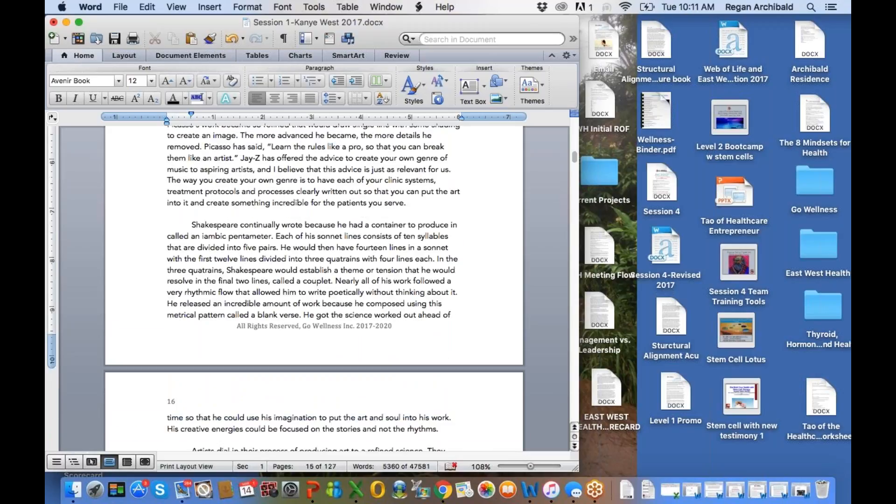
click(166, 292)
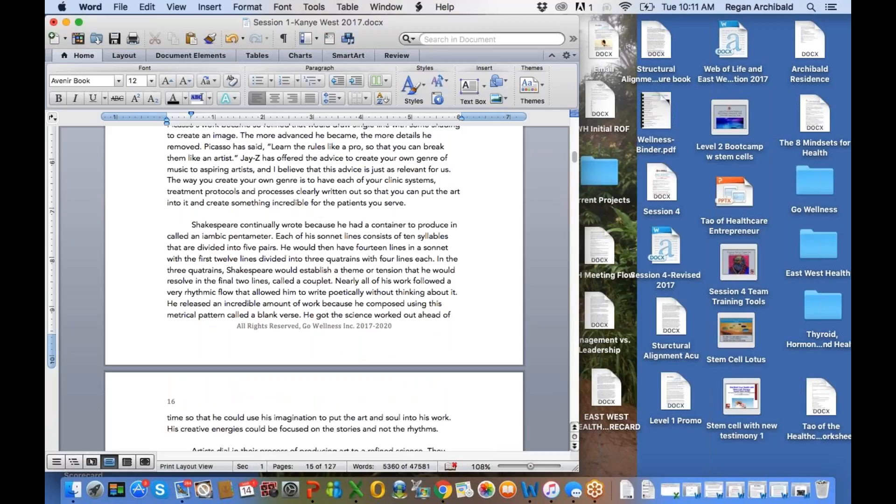
click(166, 292)
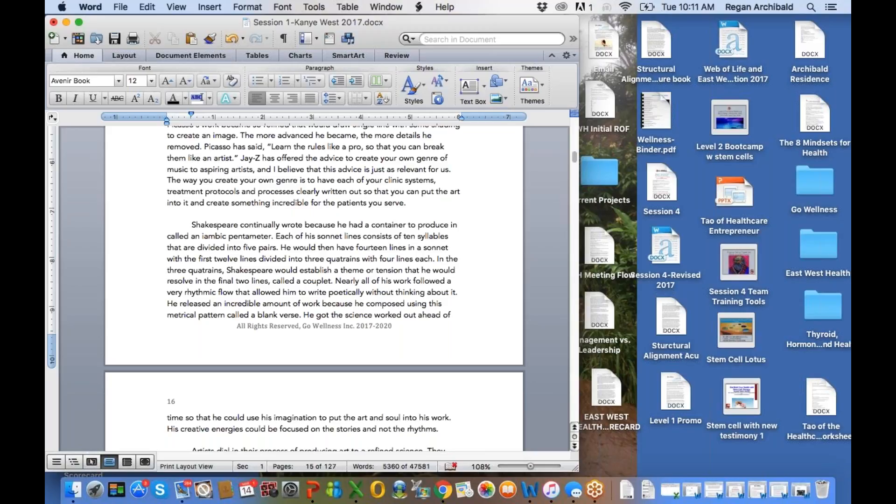
click(167, 292)
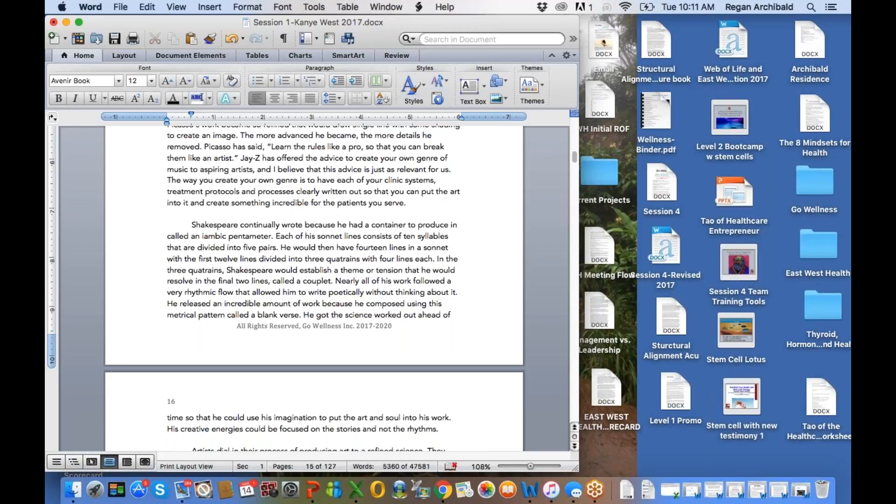
click(166, 292)
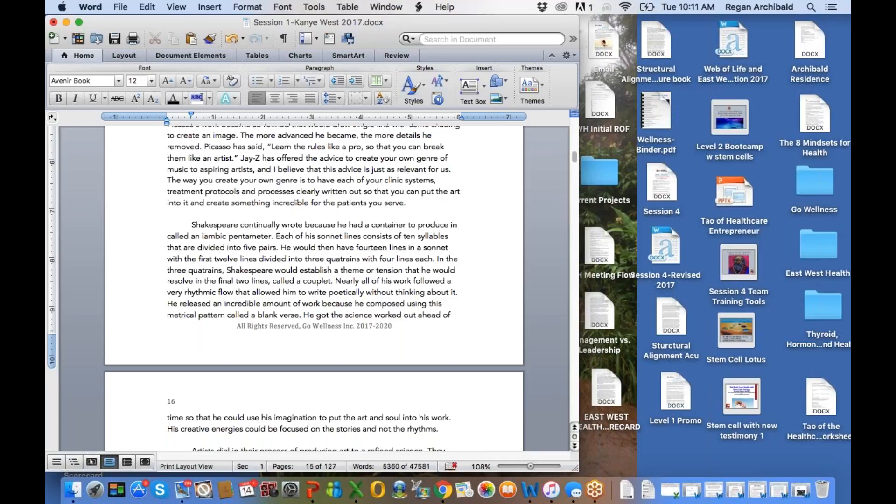
click(166, 292)
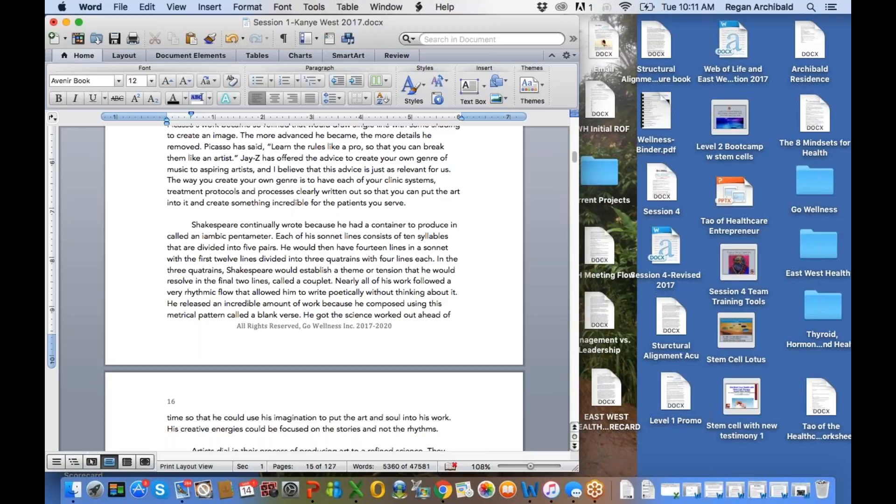
click(166, 293)
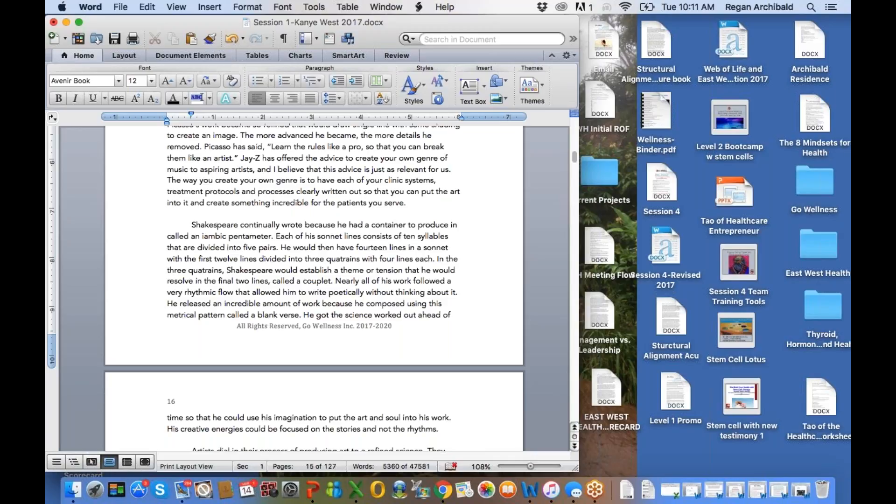
click(166, 292)
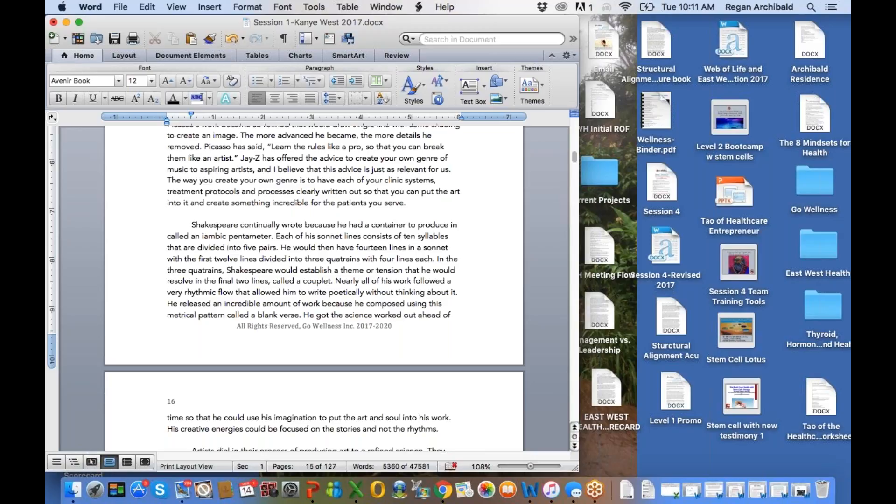
click(167, 292)
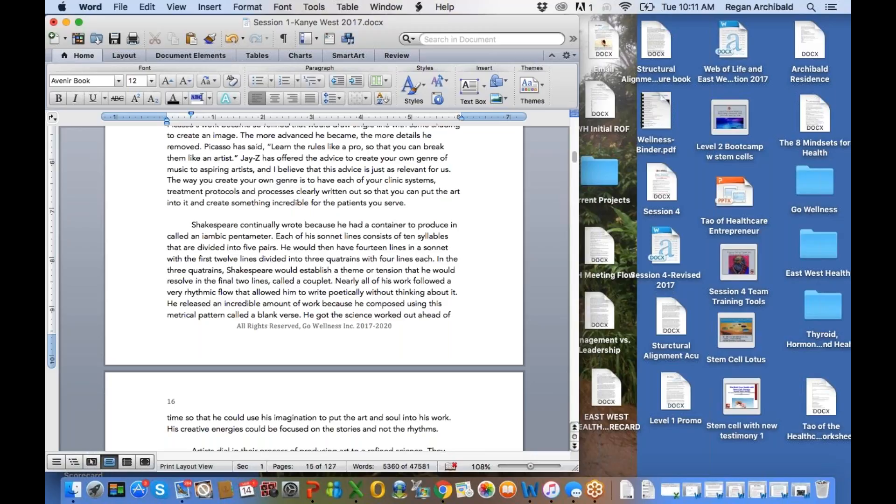
click(166, 293)
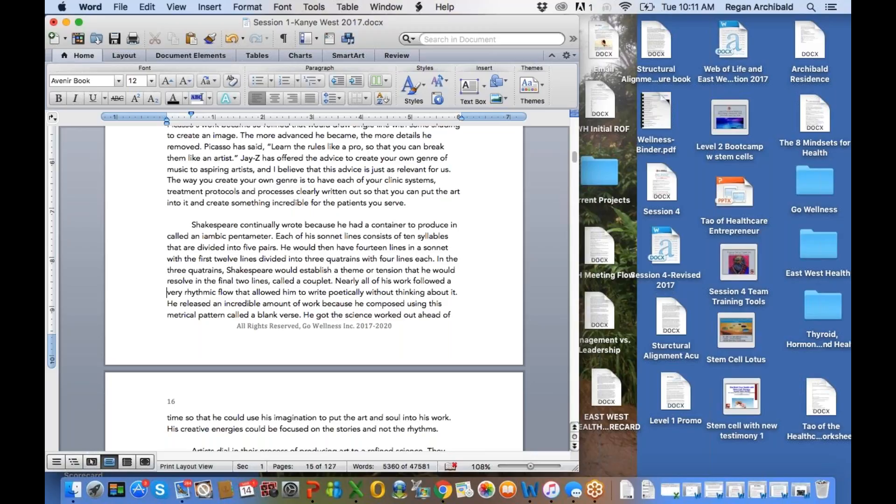
Scroll to page 16's 7-minute acupuncture paragraph above the copyright footer
scroll(down, 3)
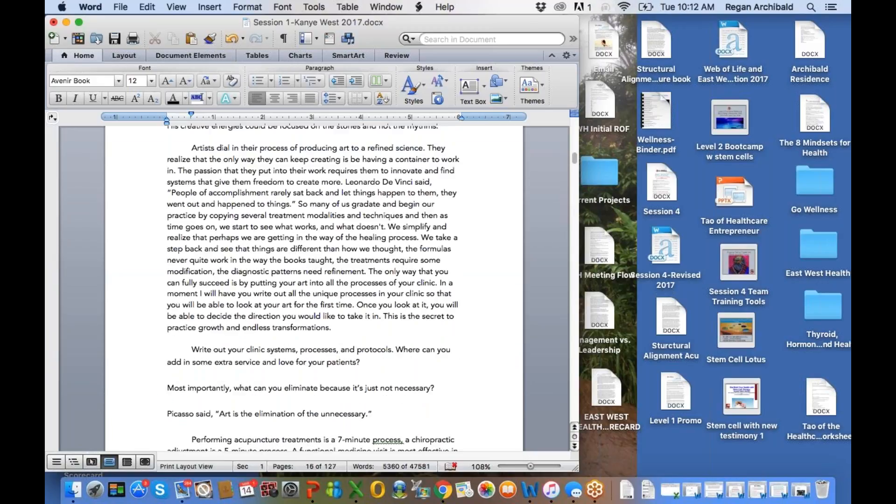
scroll(down, 3)
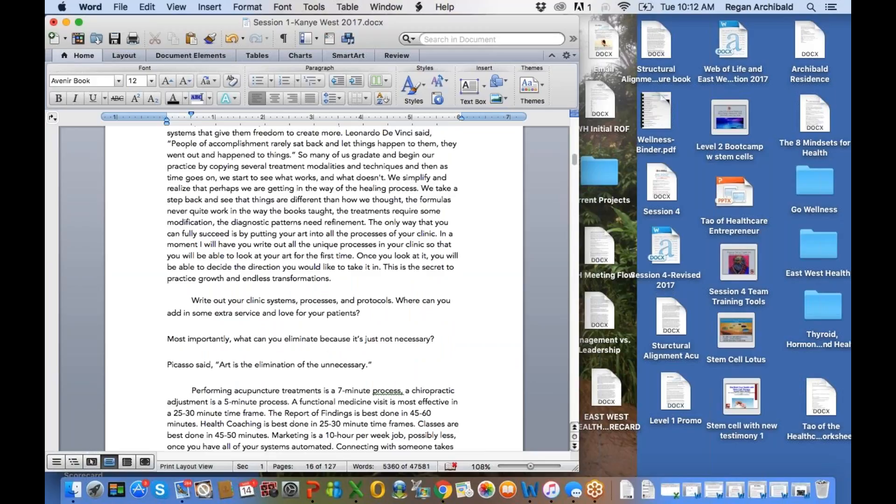
scroll(down, 3)
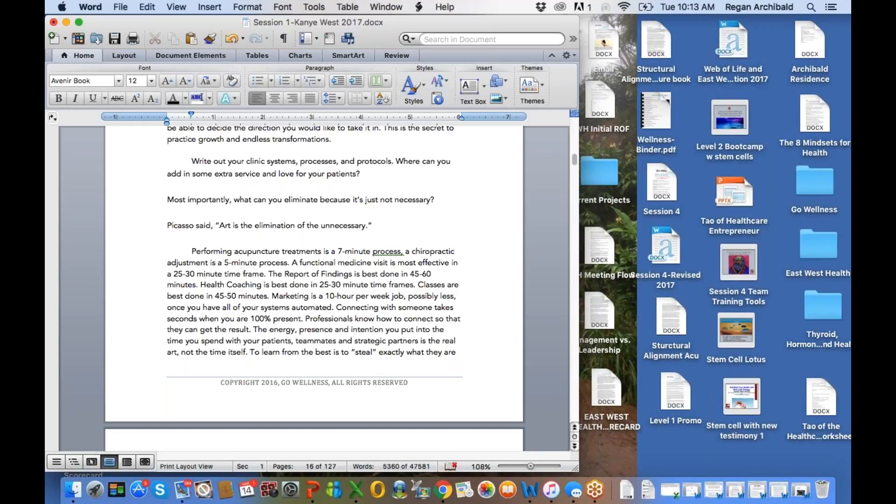
Scroll to page 17's Kobe Bryant quote and the '8 Mindsets of the Pro vs. Amateur' heading
scroll(down, 3)
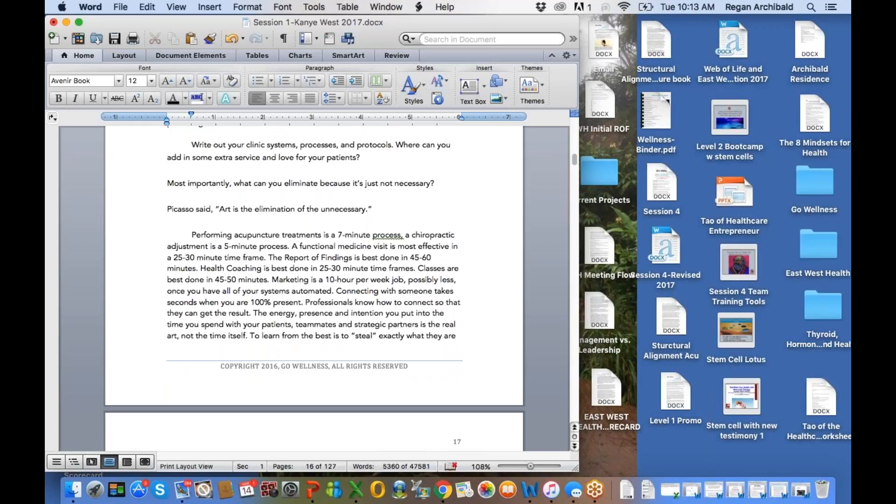
scroll(down, 3)
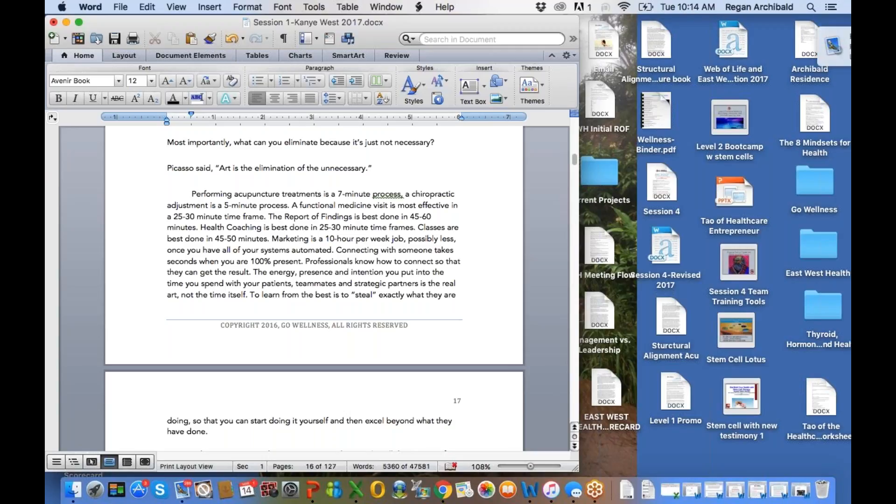
scroll(down, 3)
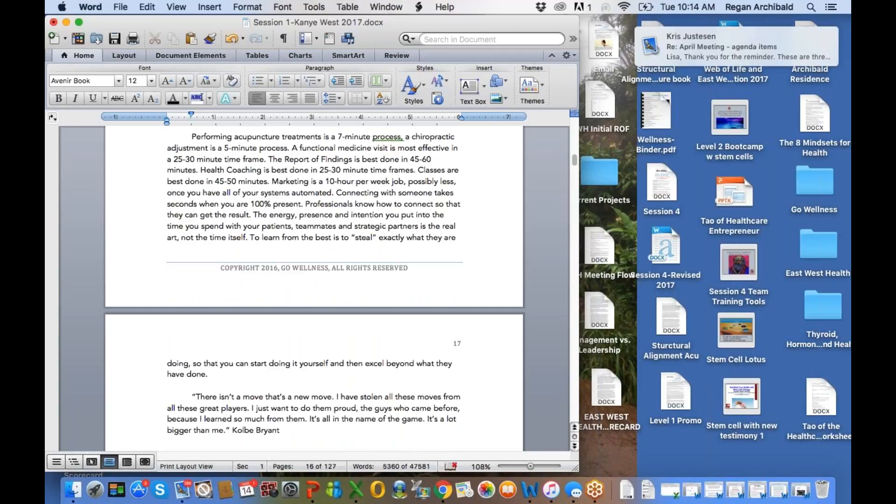
scroll(down, 3)
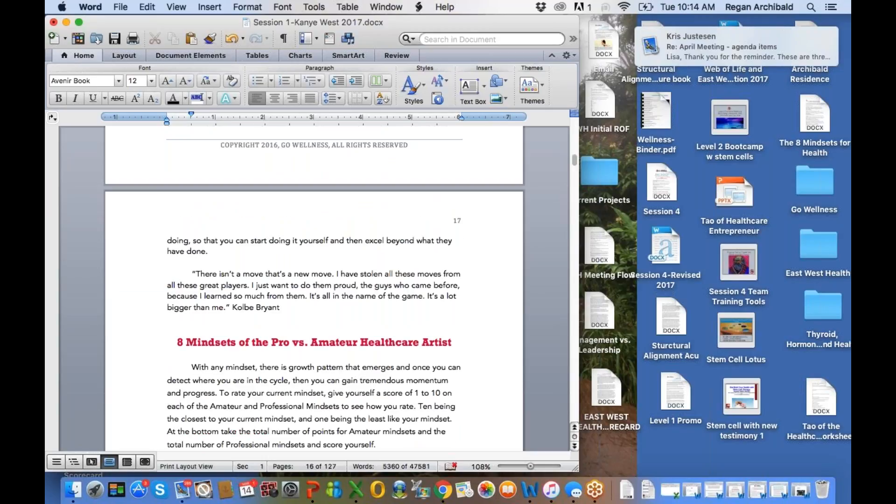
scroll(down, 3)
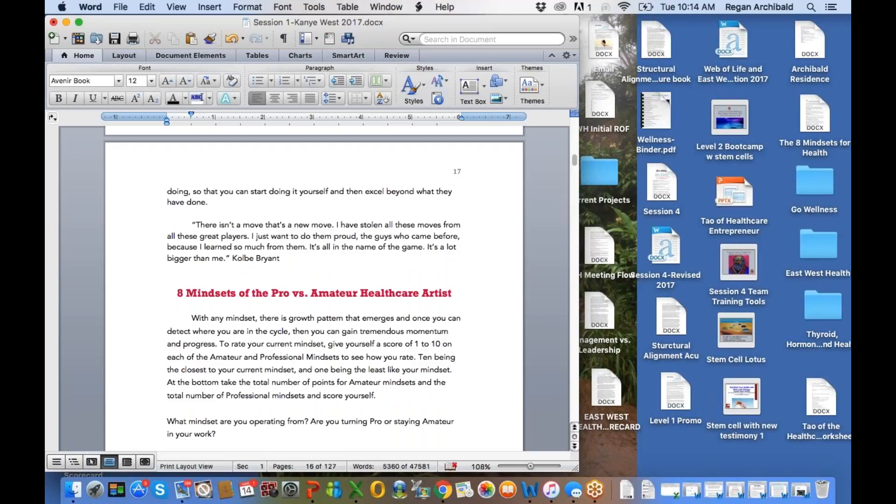
Scroll to the Pro vs. Amateur question and the Pablo Picasso quote image
scroll(down, 3)
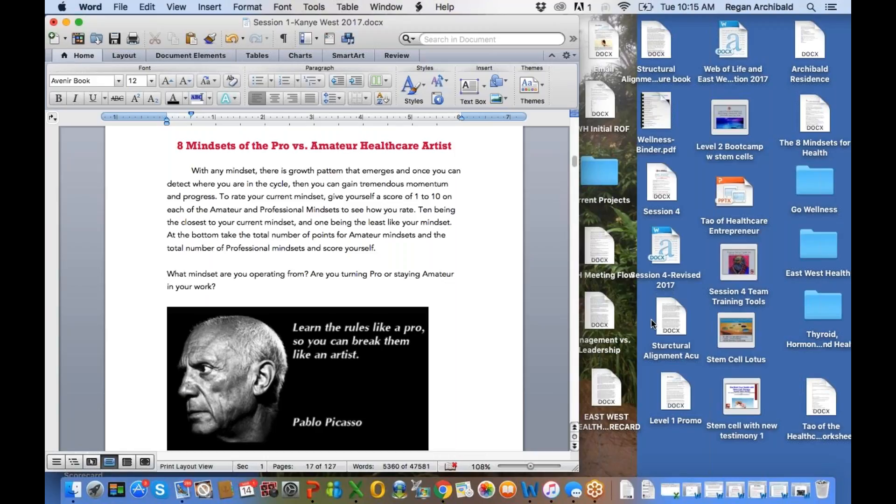
mouse_move(686, 171)
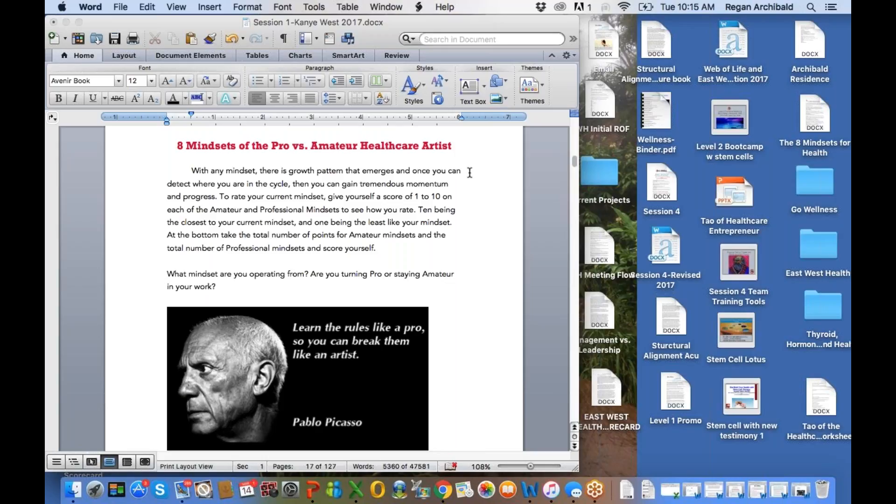
mouse_move(438, 285)
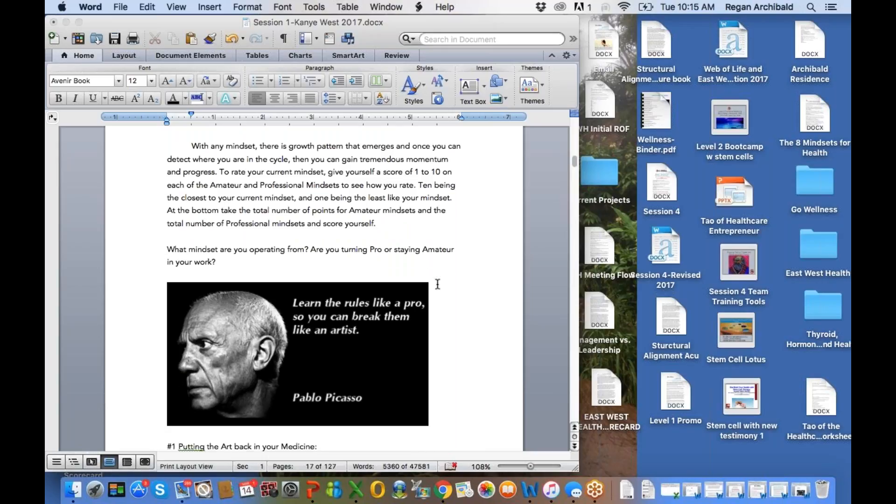
Scroll to page 18 showing the Amateur and Pro Score (1-10) lines for Mindsets #1 and #2
scroll(down, 3)
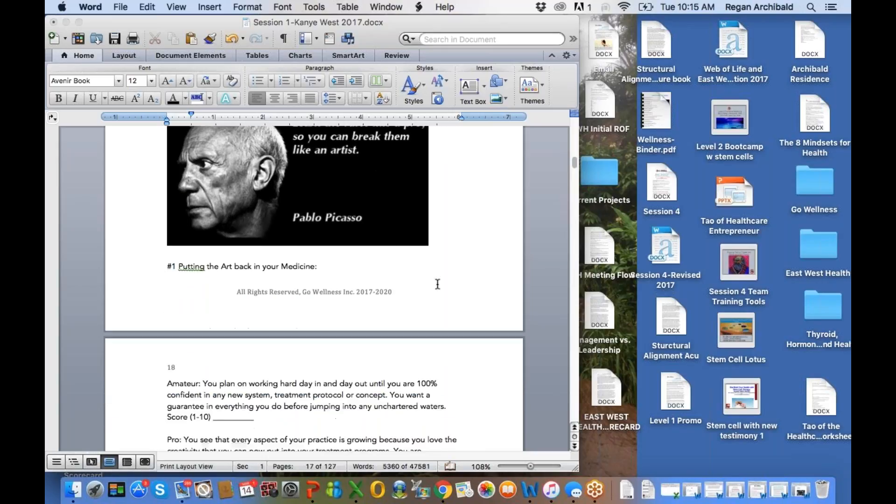
scroll(down, 3)
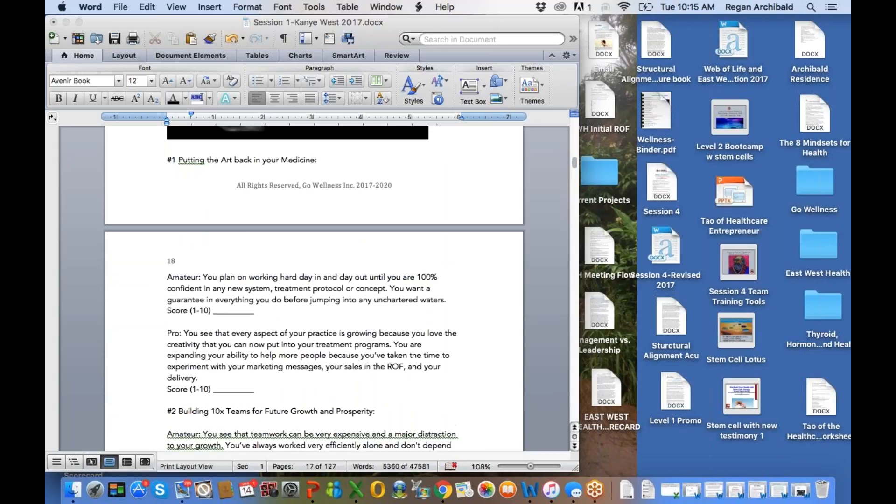
scroll(down, 3)
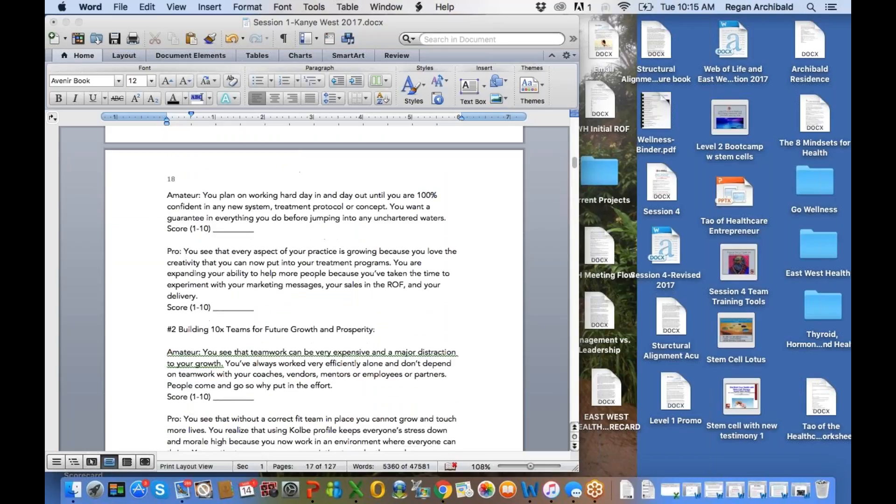
scroll(down, 3)
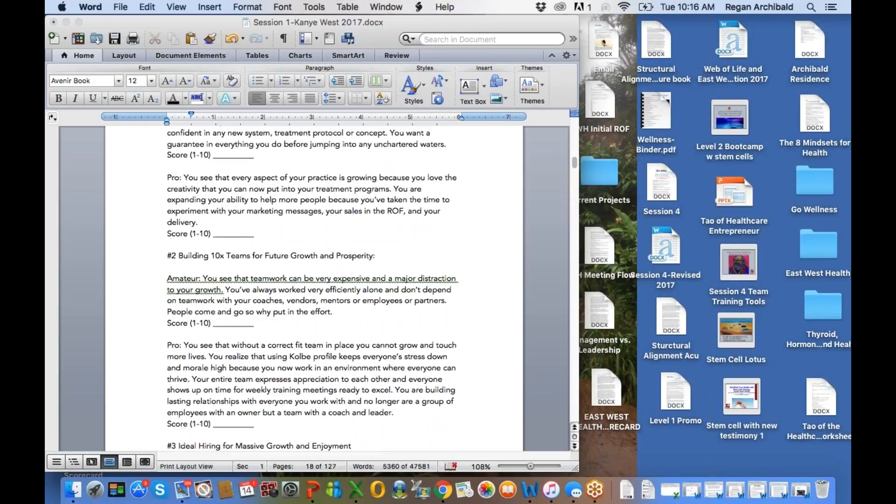
Scroll to '#3 Ideal Hiring for Massive Growth and Enjoyment' and its Amateur paragraph
scroll(down, 3)
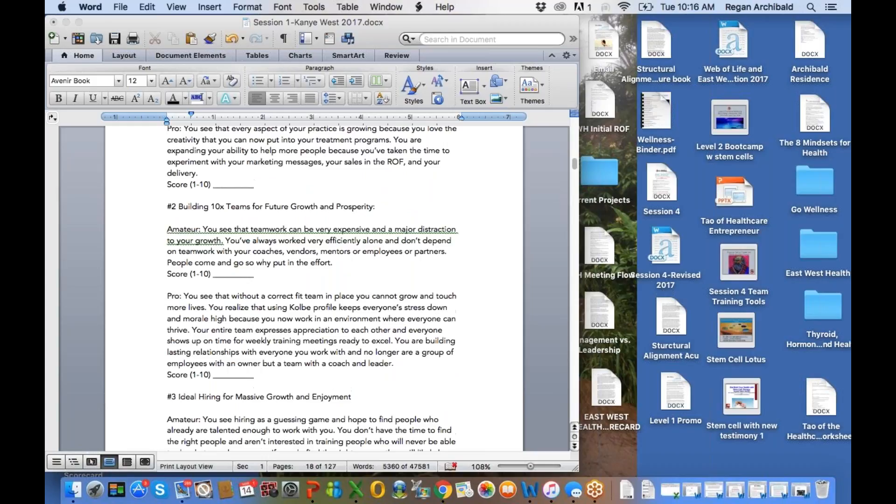
scroll(down, 3)
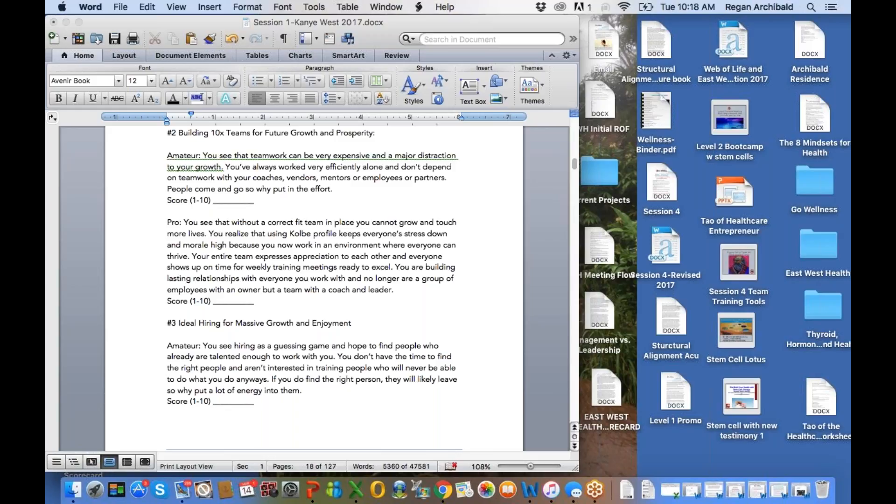
mouse_move(438, 289)
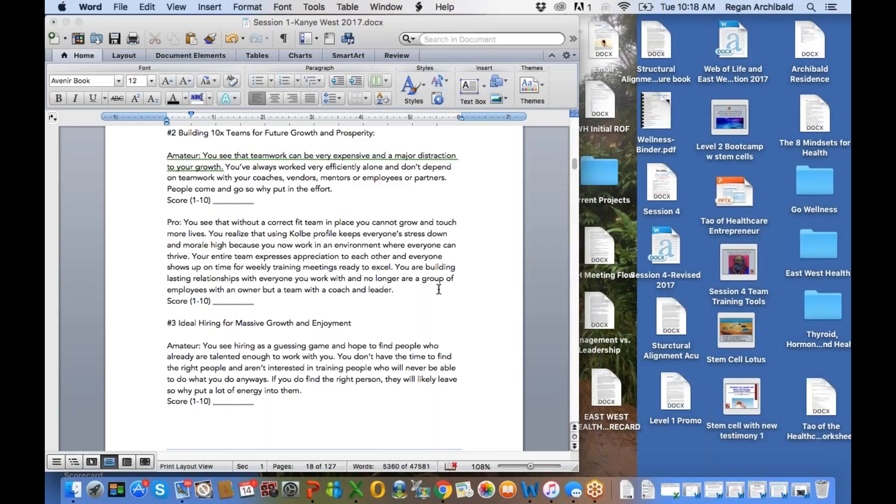
Scroll past the page 18 footer to Mindset #3's Pro paragraph atop page 19
scroll(down, 3)
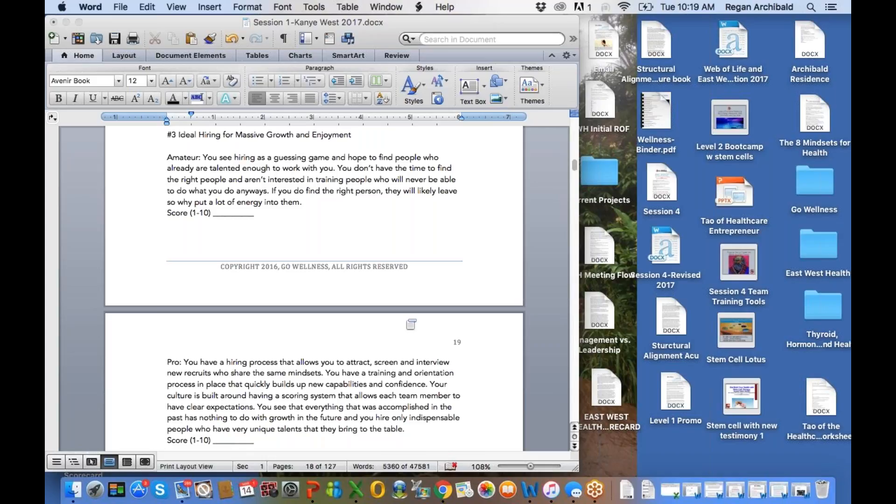
Scroll down page 19 to Mindset #4 Just Start and Finish and Mindset #5's heading
scroll(down, 3)
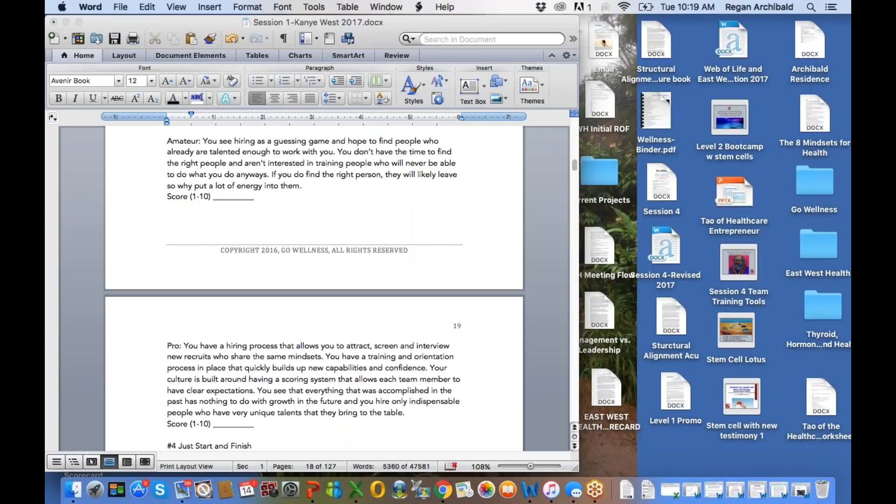
scroll(down, 3)
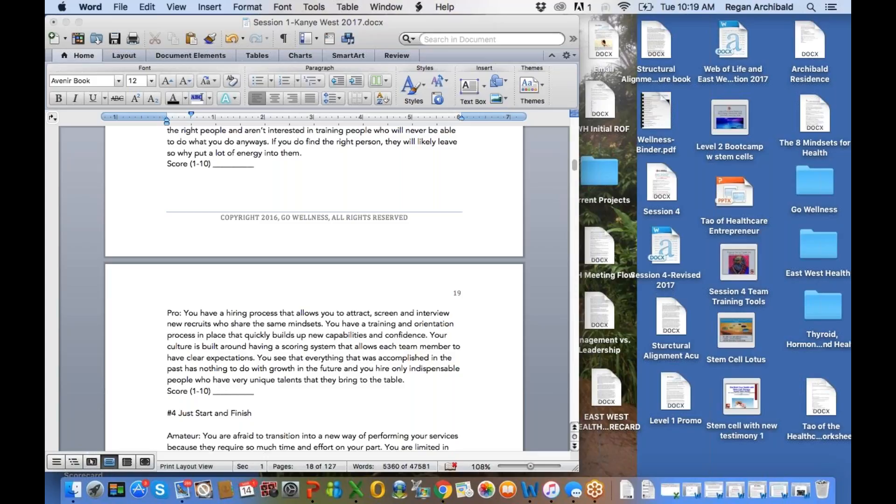
scroll(down, 3)
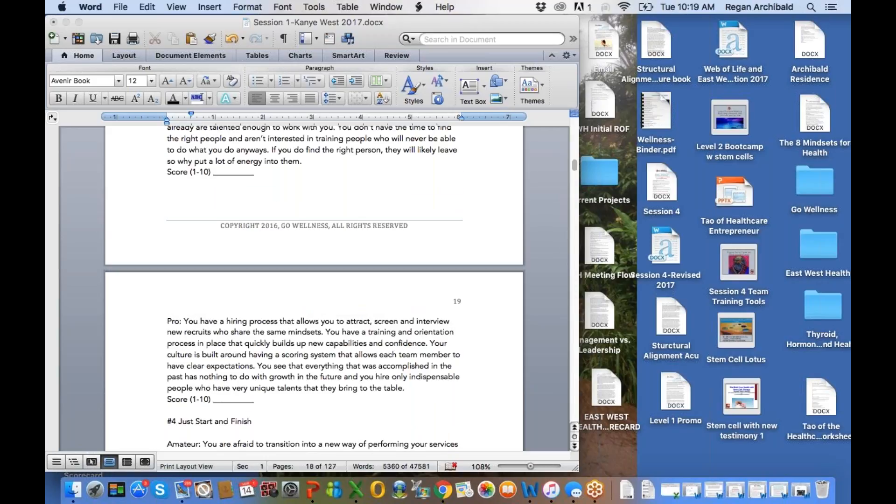
scroll(down, 3)
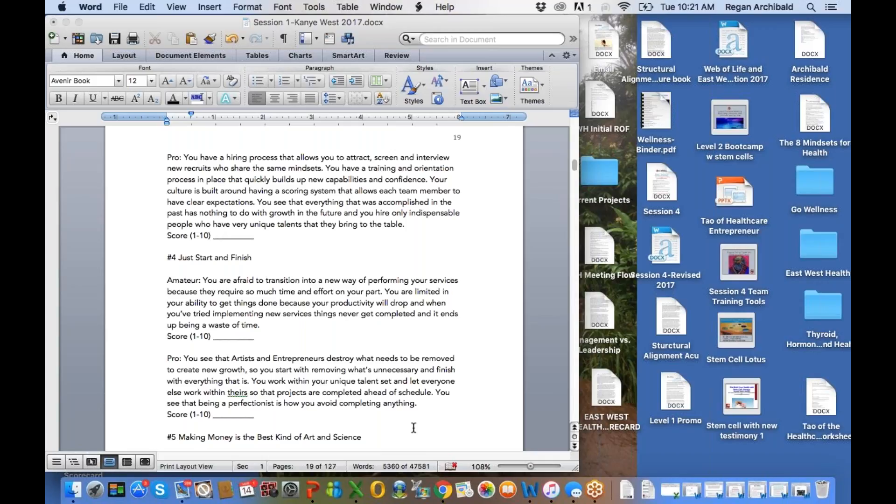
Scroll ahead to page 66's FRONT STAGE PROCESS and BACK STAGE PROCESS lists
scroll(down, 3)
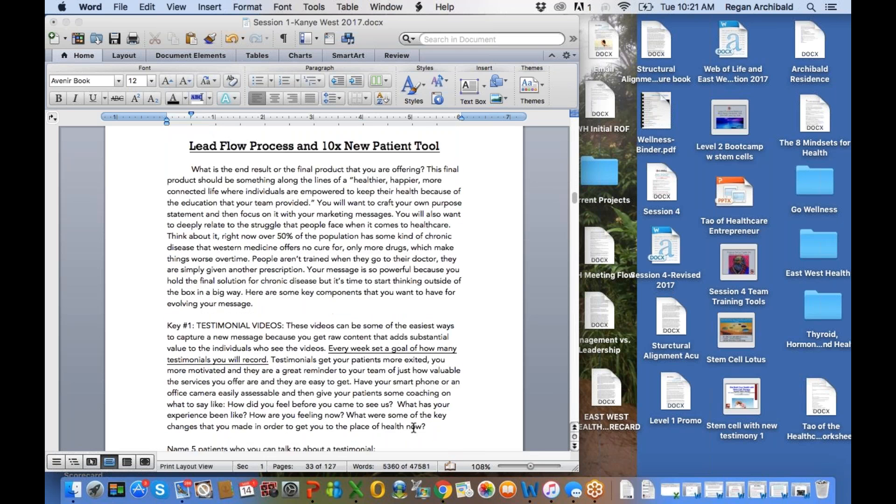
scroll(down, 3)
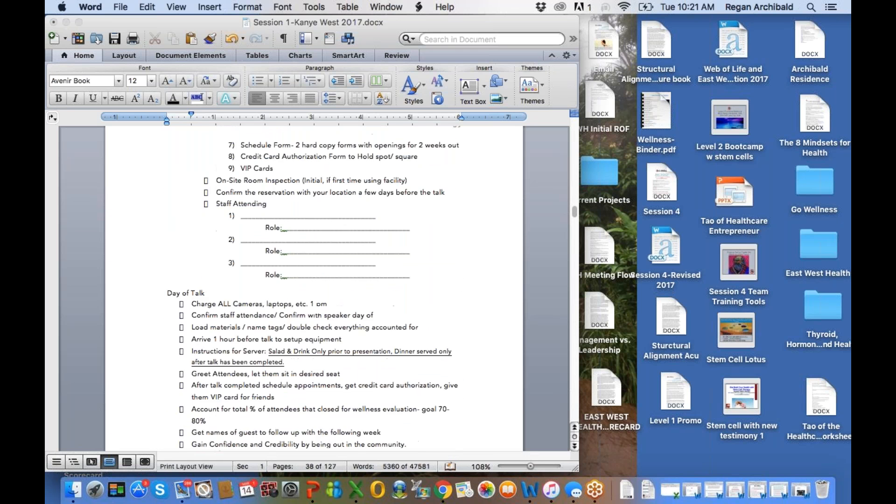
scroll(down, 3)
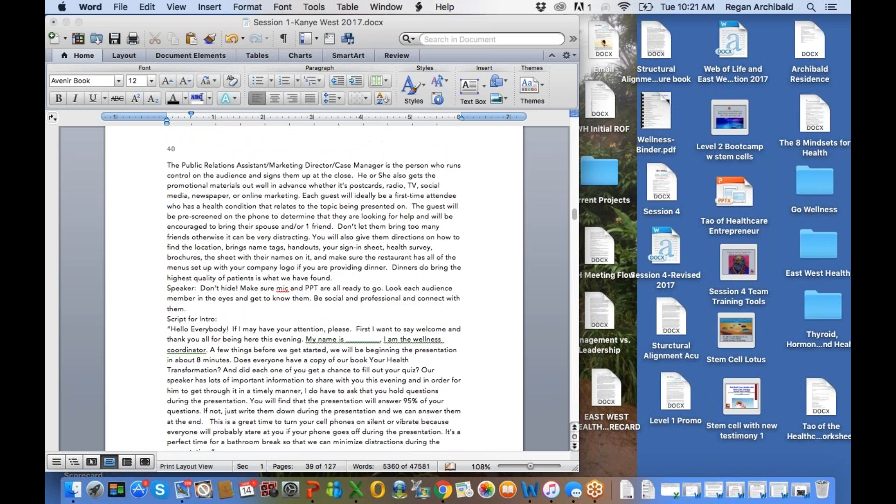
scroll(down, 3)
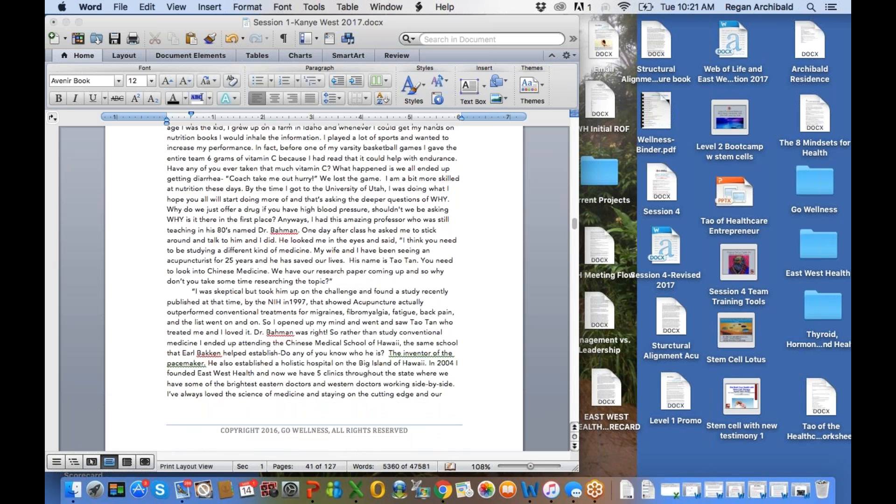
scroll(down, 3)
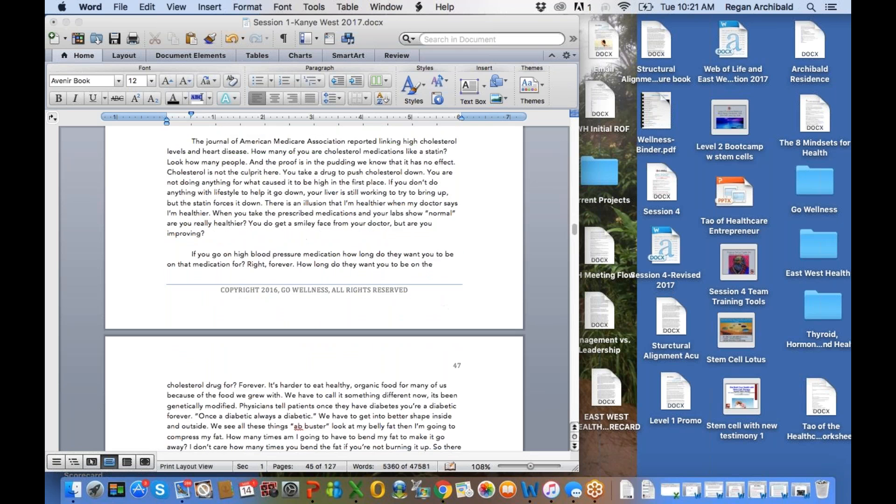
scroll(down, 3)
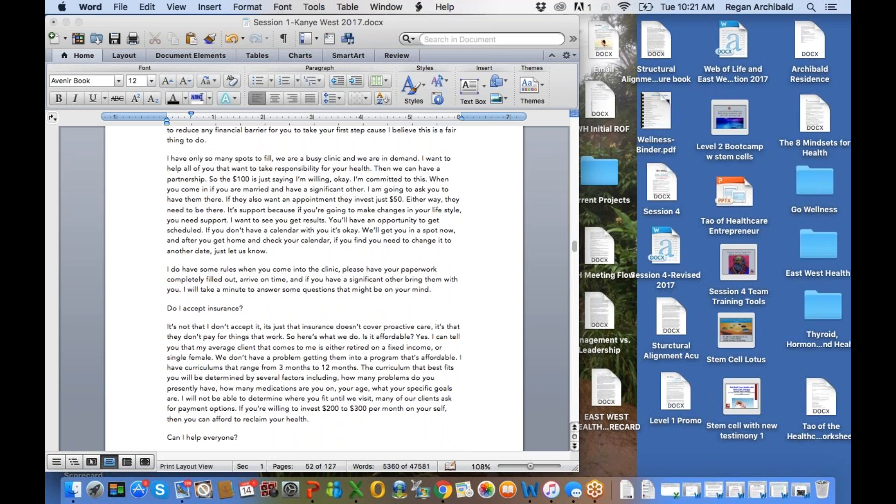
scroll(down, 3)
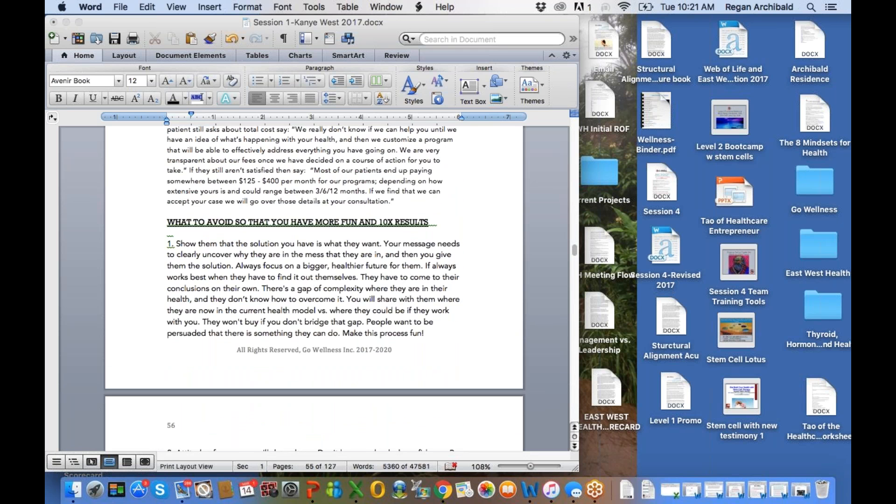
scroll(down, 3)
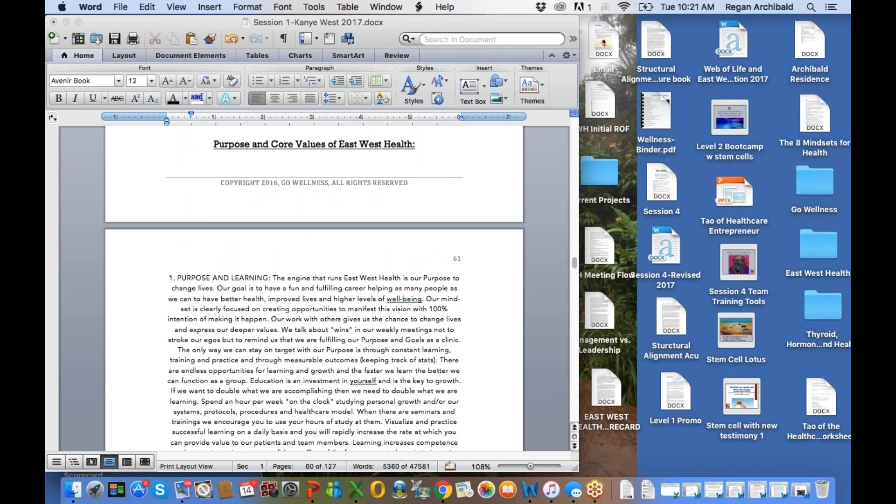
scroll(down, 3)
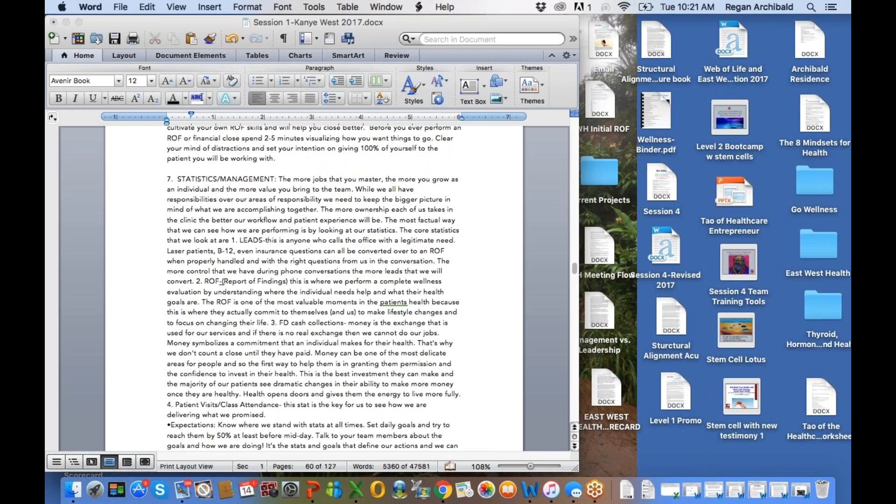
scroll(down, 3)
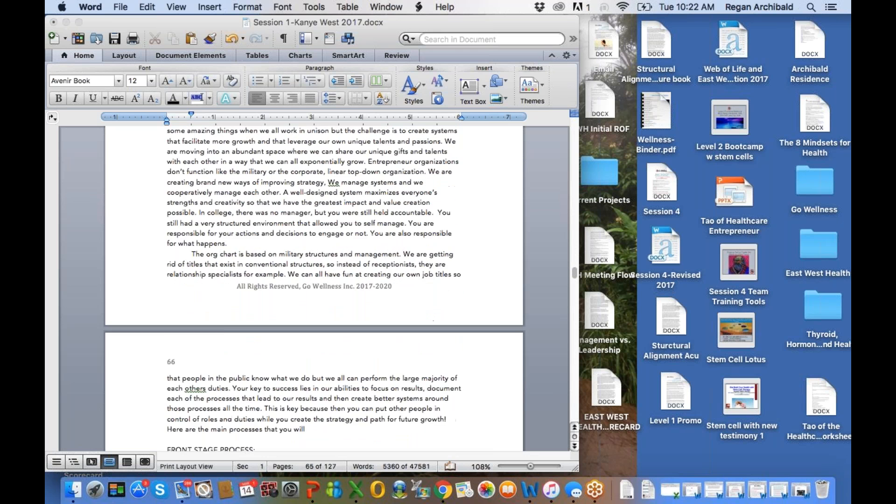
scroll(down, 3)
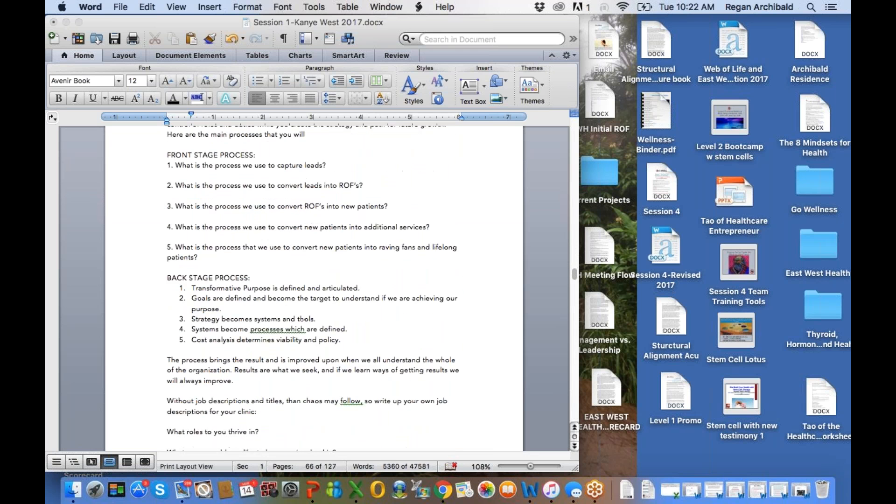
Scroll past the bonus structure and daily sheets to page 77's Project #5 objections worksheet
scroll(down, 3)
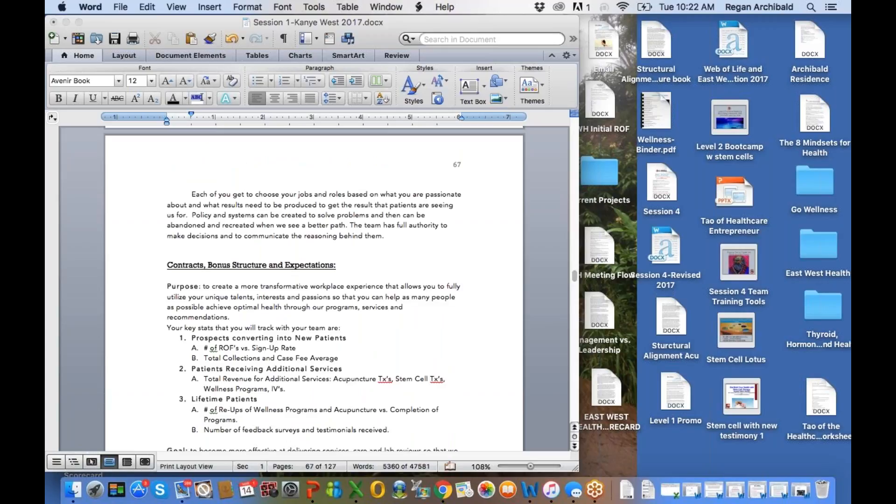
scroll(down, 3)
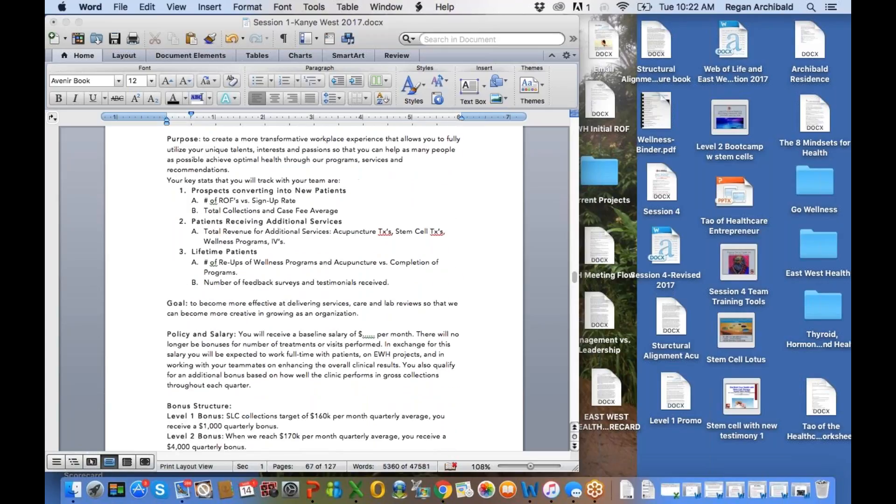
scroll(down, 3)
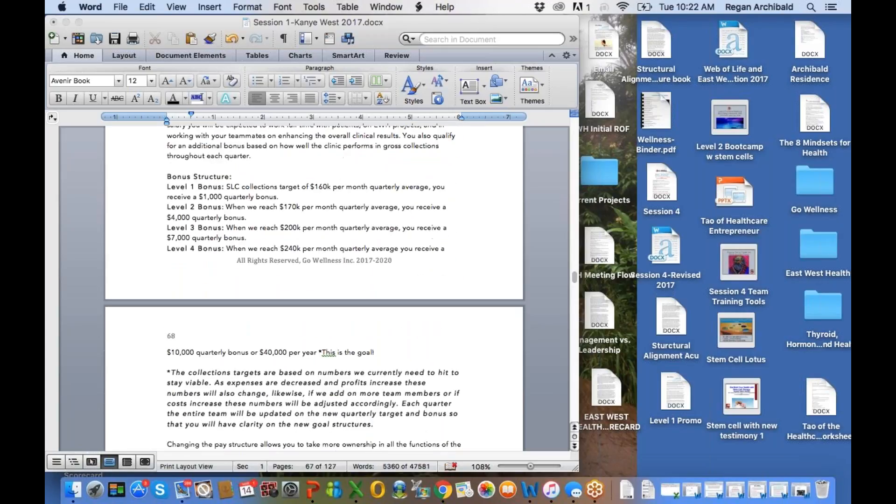
scroll(down, 3)
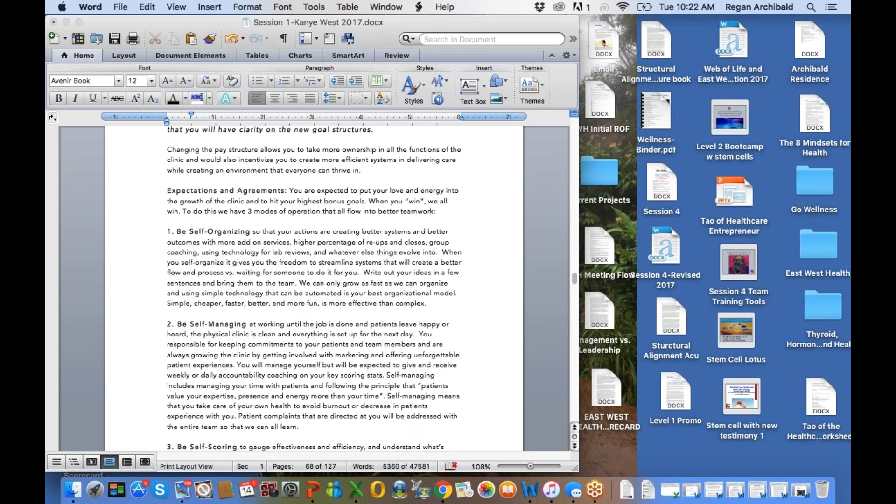
scroll(down, 3)
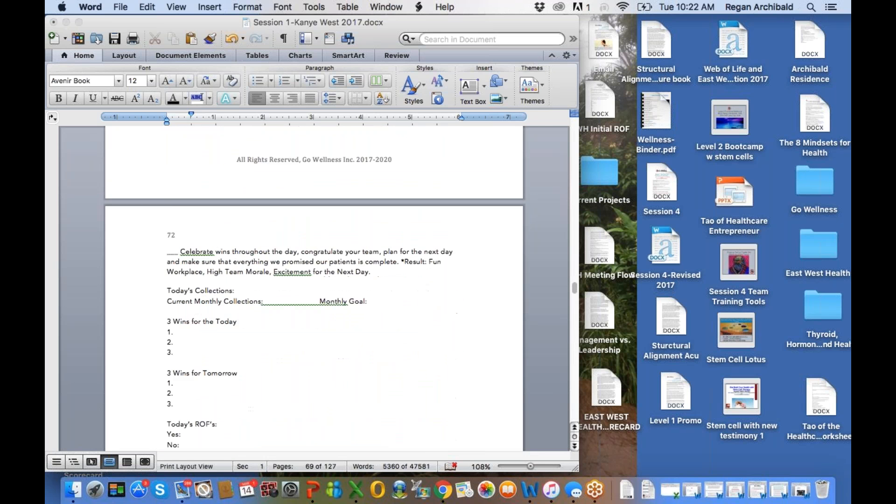
scroll(down, 3)
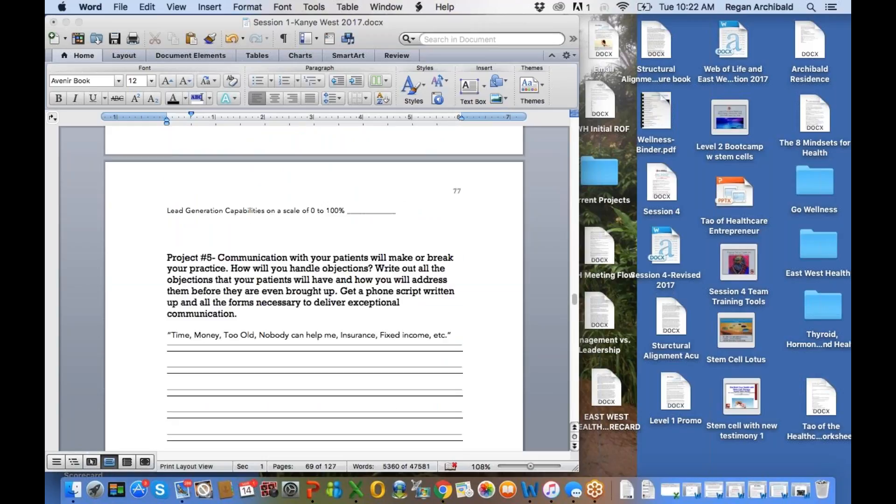
scroll(down, 3)
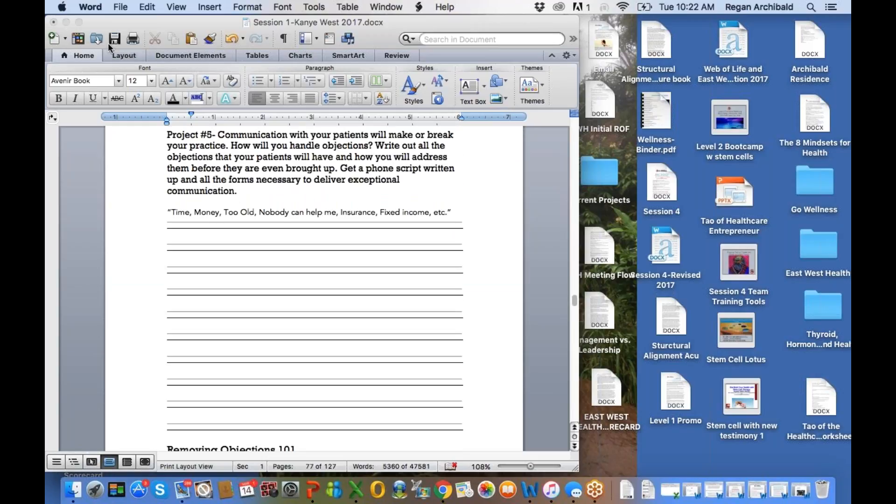